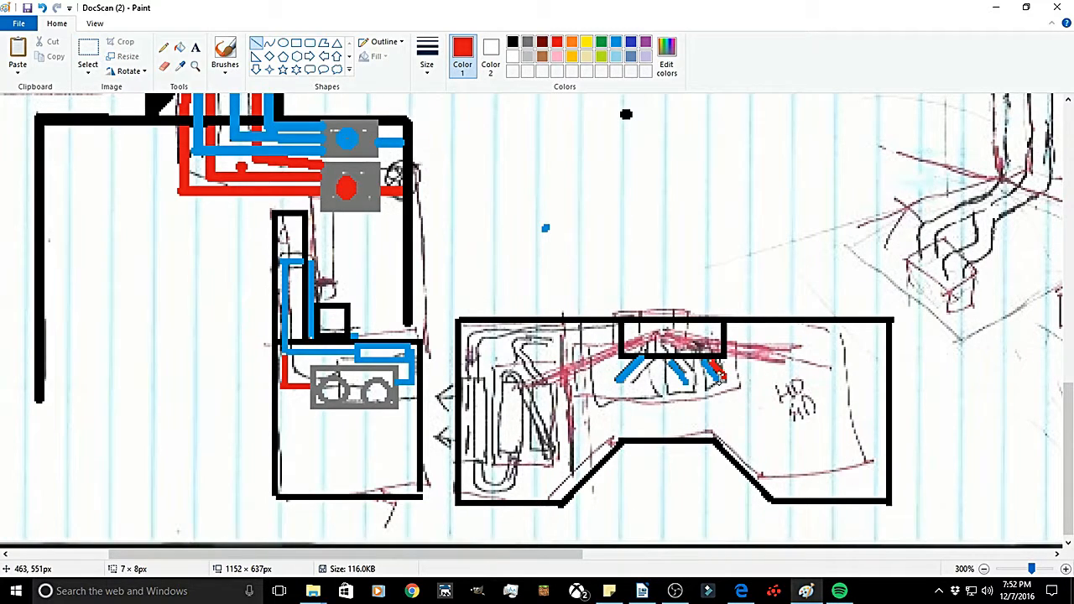
# Draw a short black line along the upper edge of the sketched pipe area.
pyautogui.moveTo(646, 386); pyautogui.dragTo(671, 335)
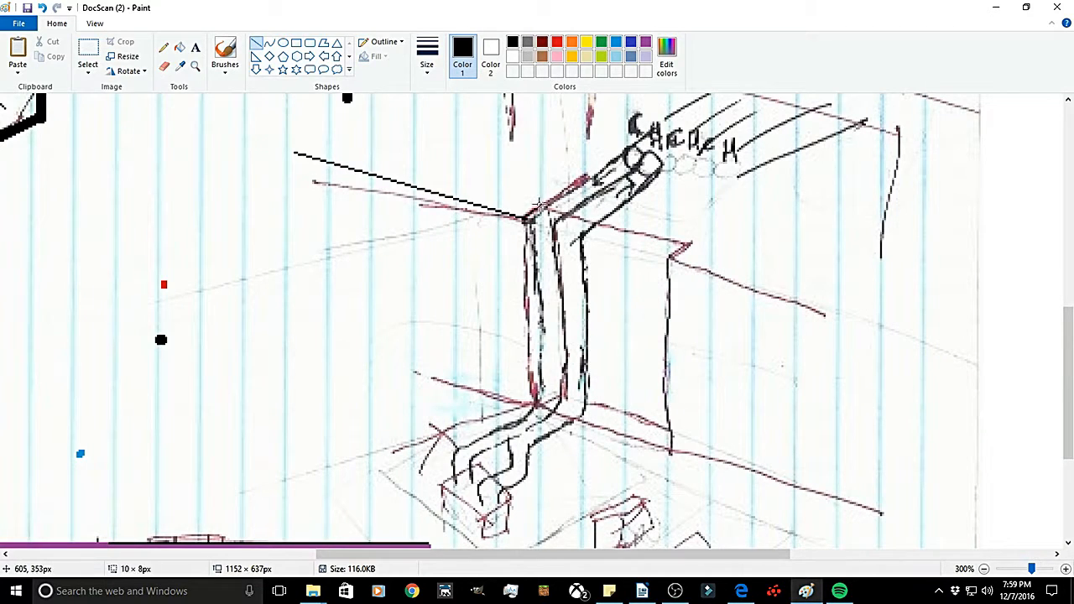
# Trace the shelf's top, vertical and bottom edges in black.
pyautogui.moveTo(311, 181); pyautogui.dragTo(520, 218)
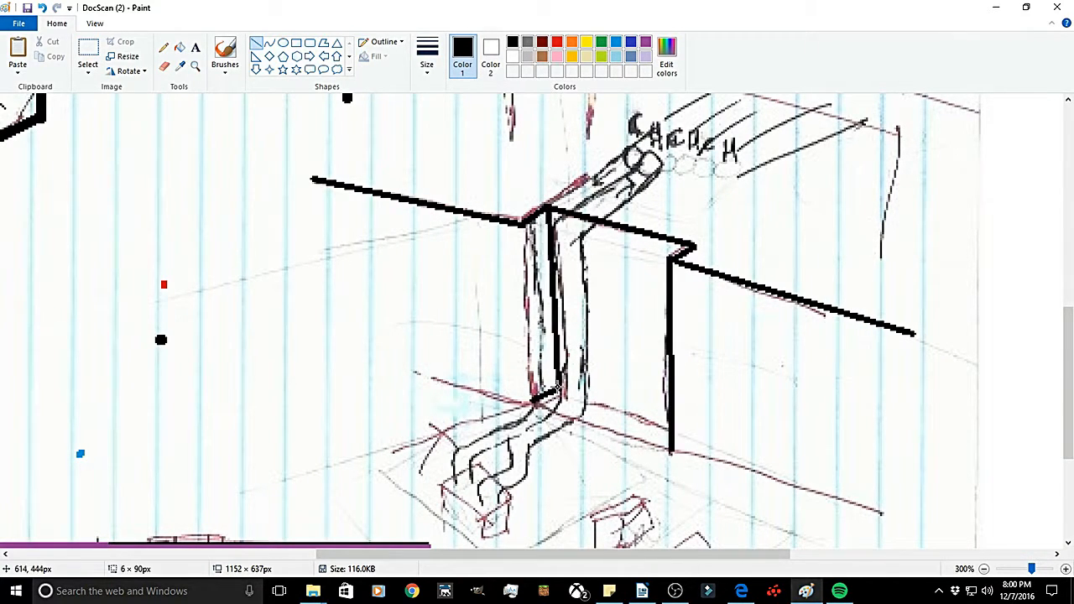
pyautogui.moveTo(546, 222); pyautogui.dragTo(546, 407)
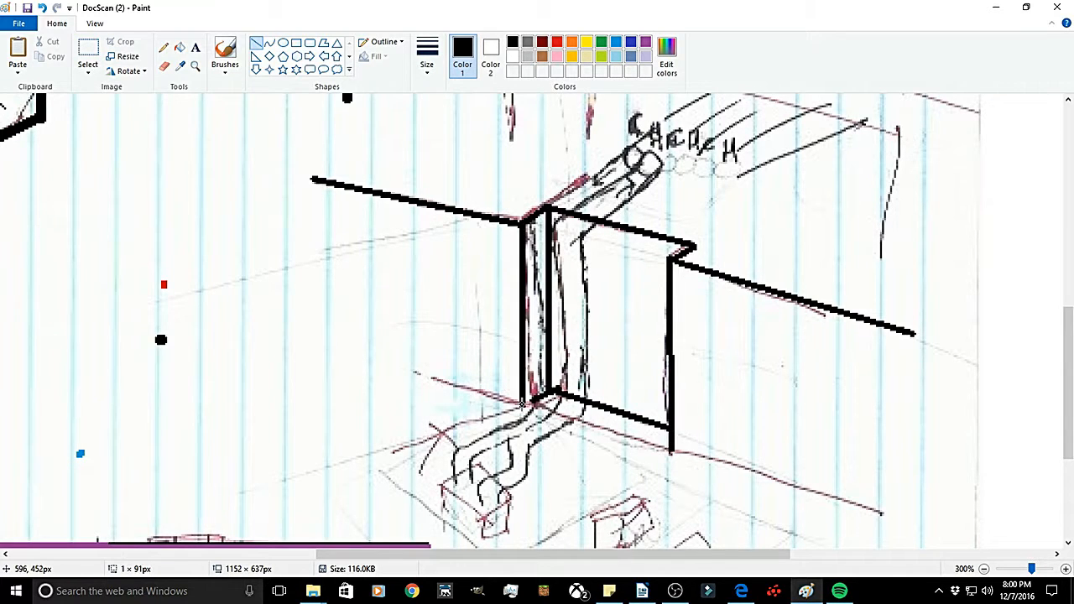
# Switch colours for the pipe tracing, return to black and continue down to the fitting.
pyautogui.click(427, 50)
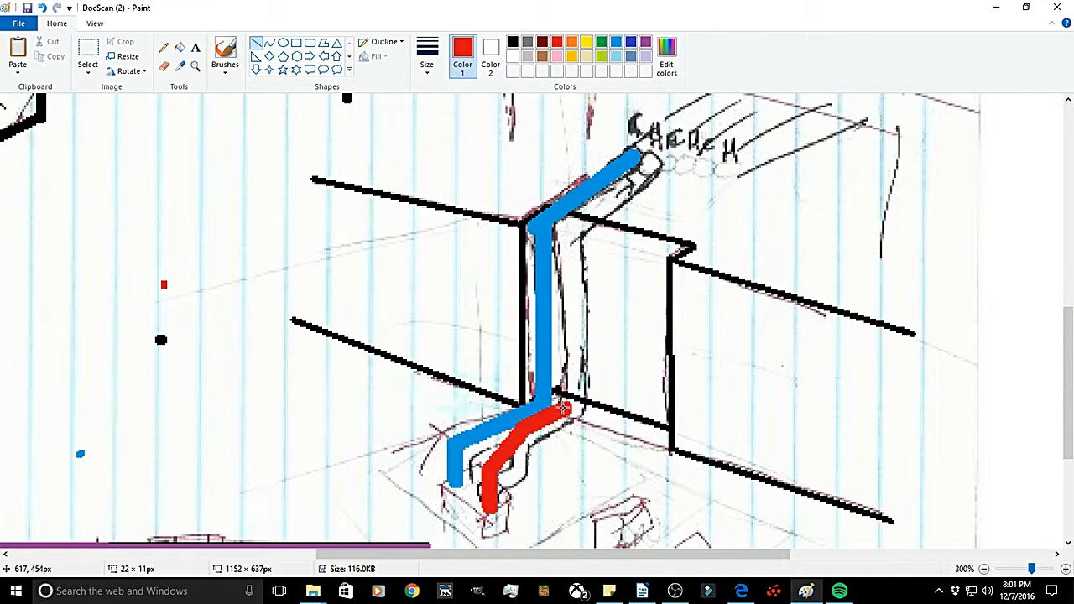
pyautogui.click(427, 51)
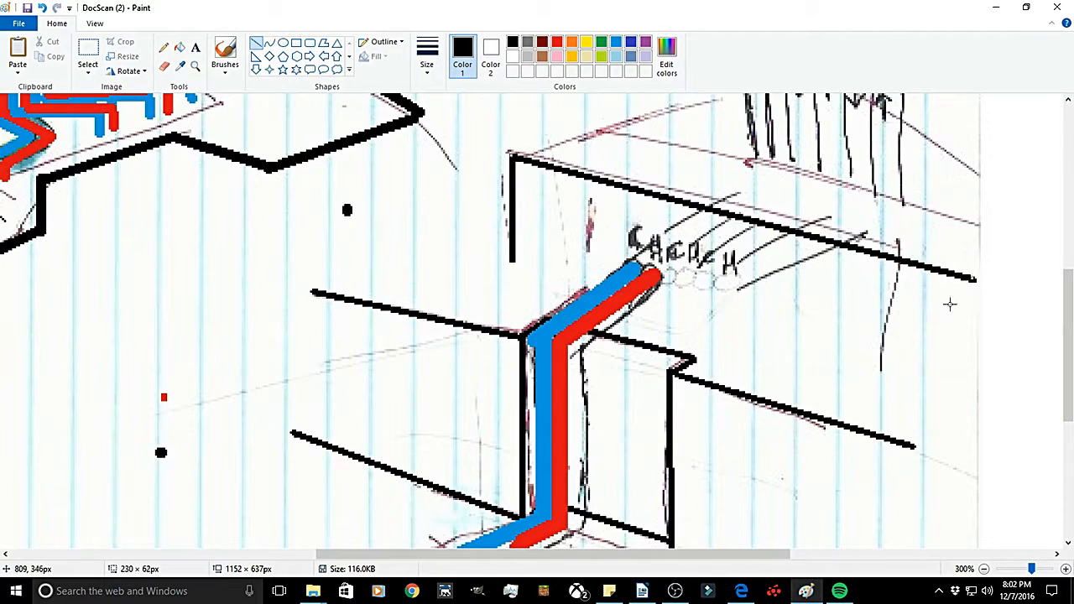
pyautogui.scroll(-3)
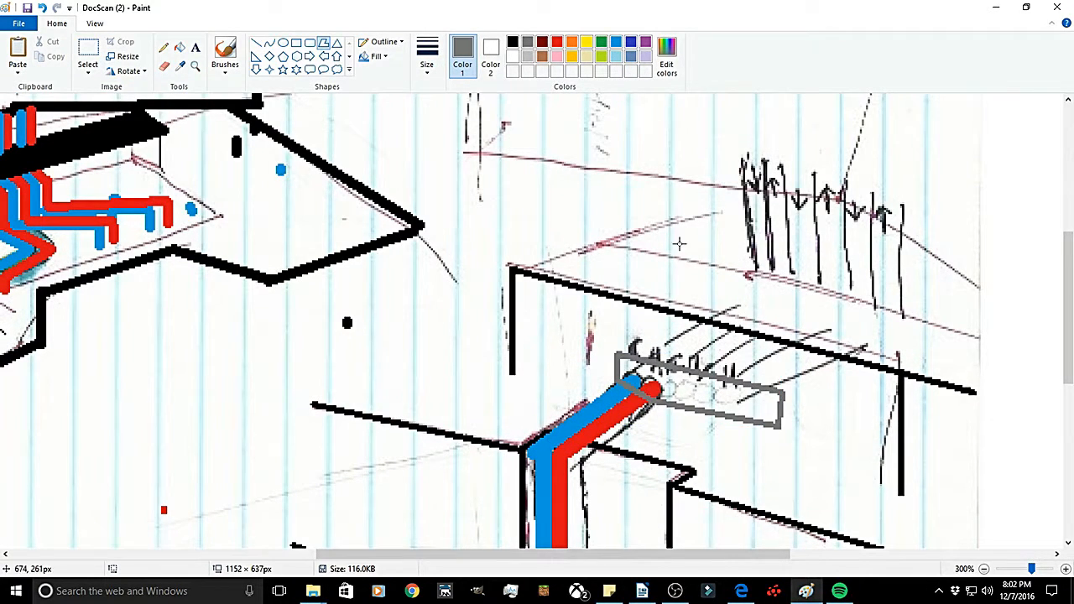
pyautogui.click(224, 54)
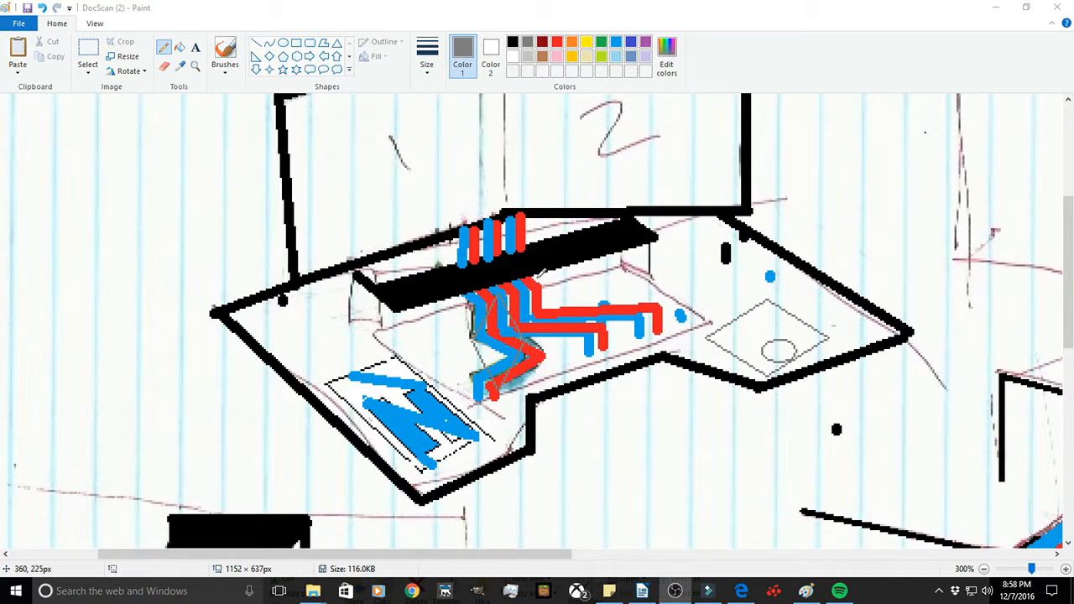
# Scroll down past the outlined monitor panels toward the desk area.
pyautogui.scroll(-3)
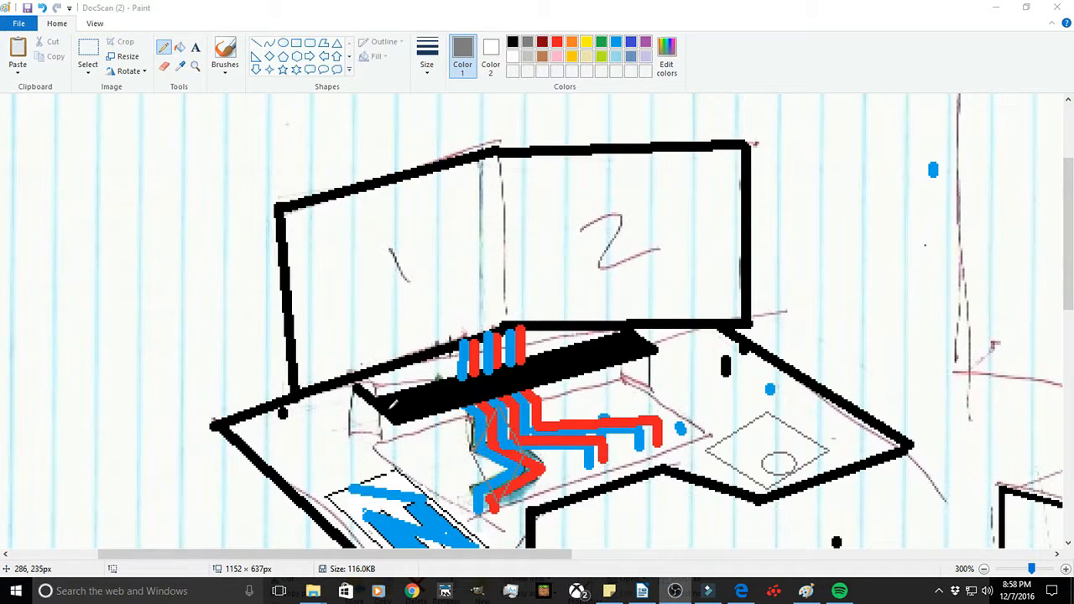
pyautogui.moveTo(689, 334)
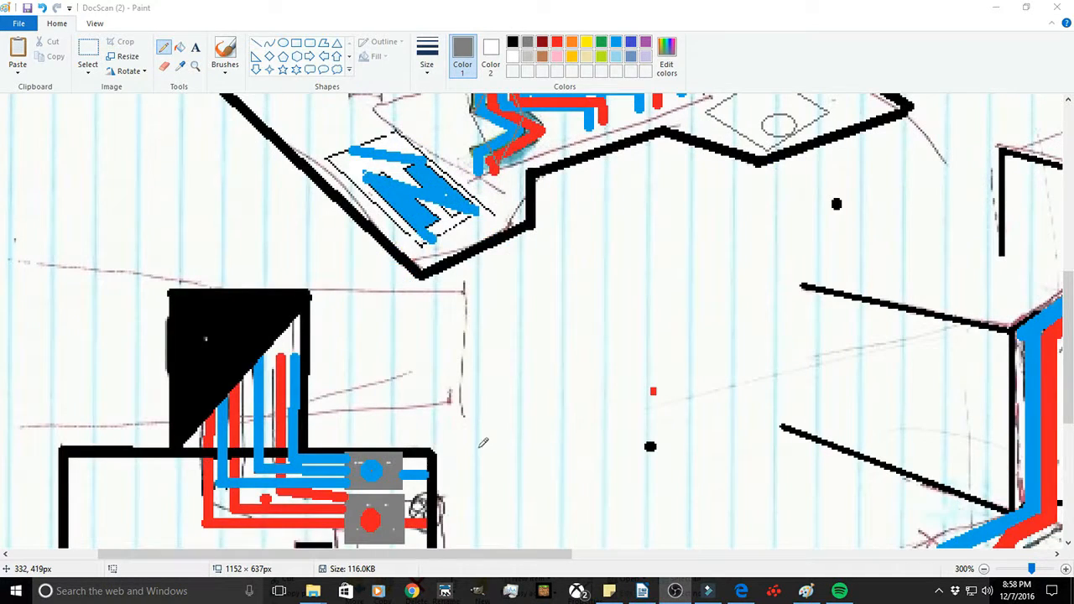
# Scroll down to the lower tower with its purple compartments and green boxes.
pyautogui.scroll(-3)
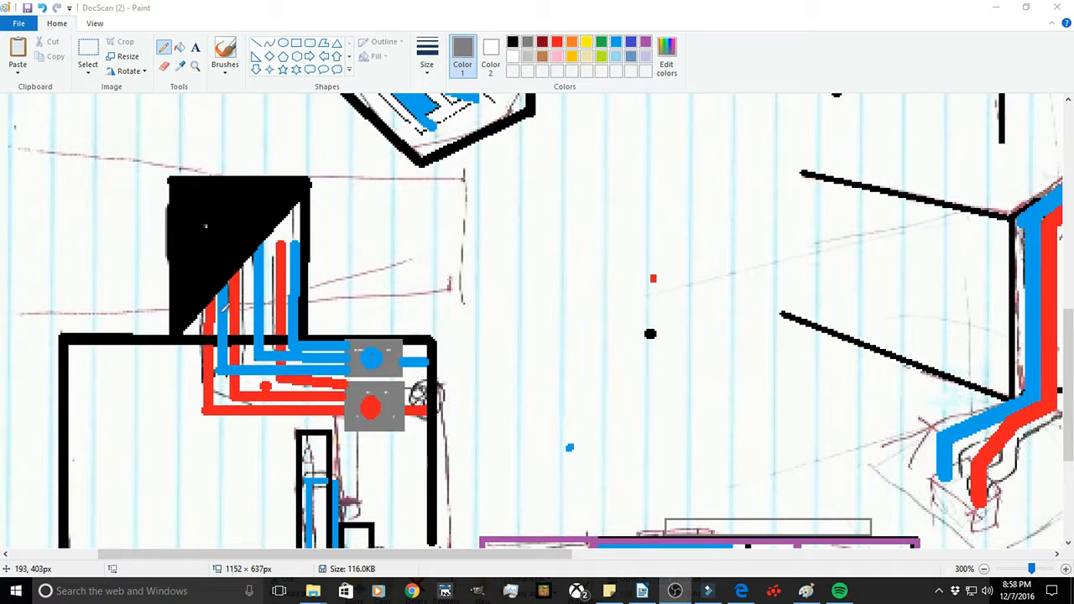
pyautogui.moveTo(285, 265)
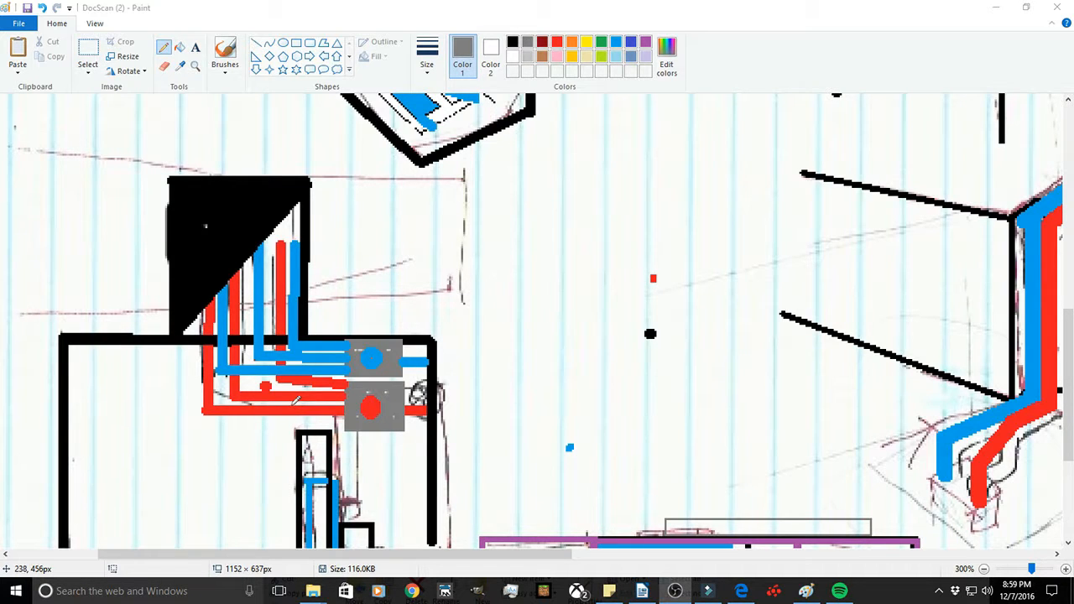
pyautogui.moveTo(238, 449)
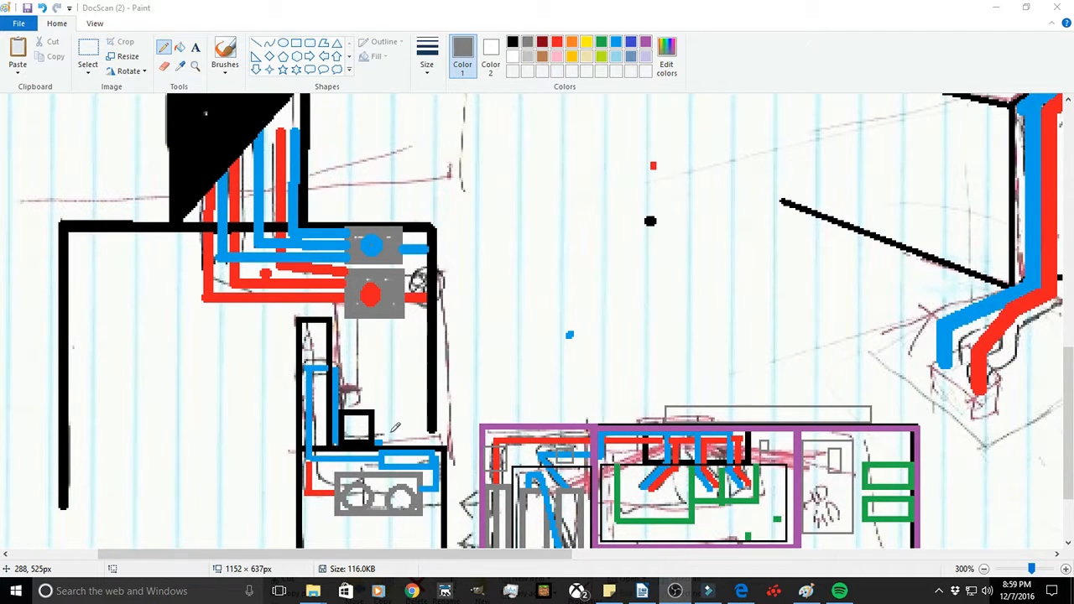
pyautogui.moveTo(374, 395)
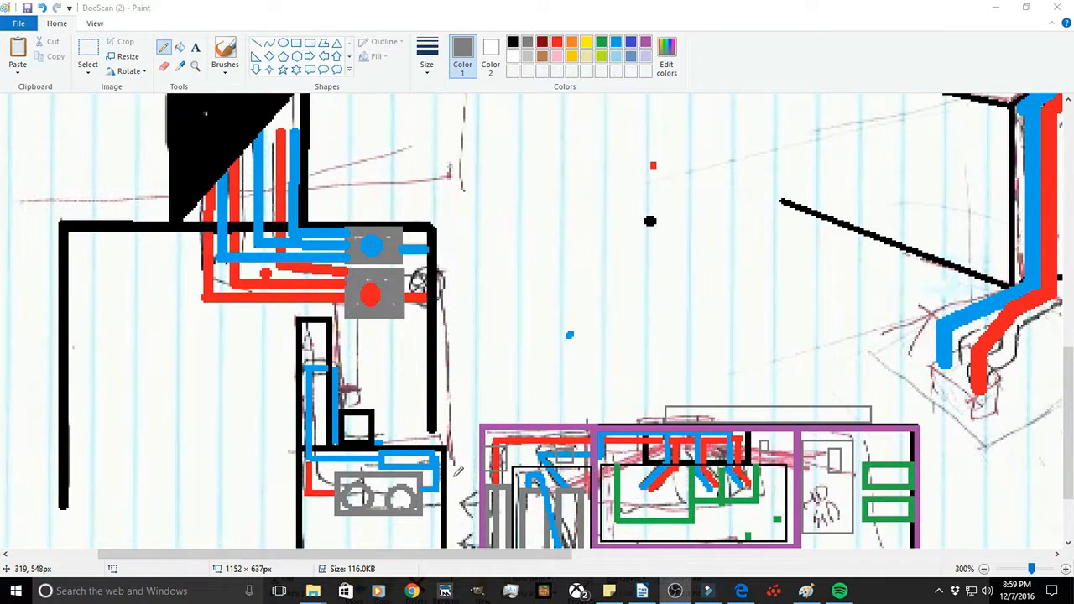
# Scroll down slightly to reveal the bottom green hardware boxes of the compartments.
pyautogui.scroll(-3)
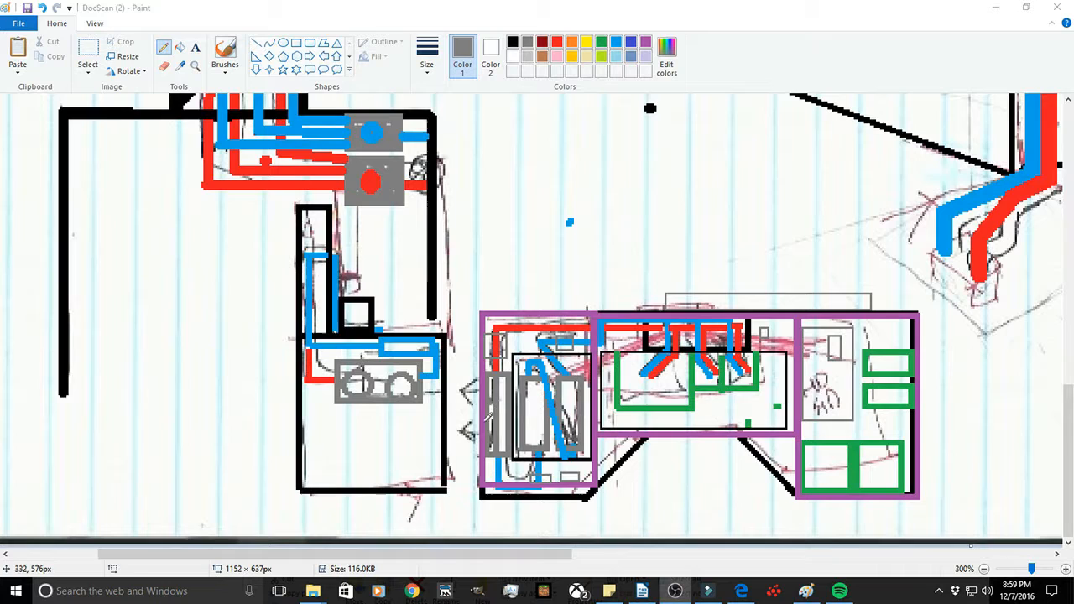
pyautogui.moveTo(173, 372)
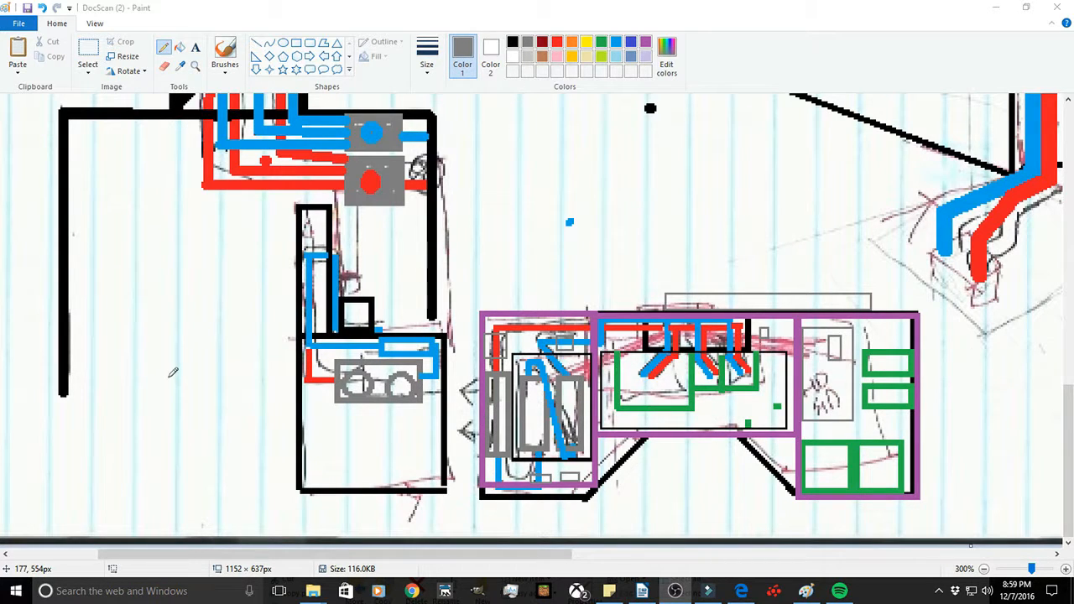
pyautogui.moveTo(409, 430)
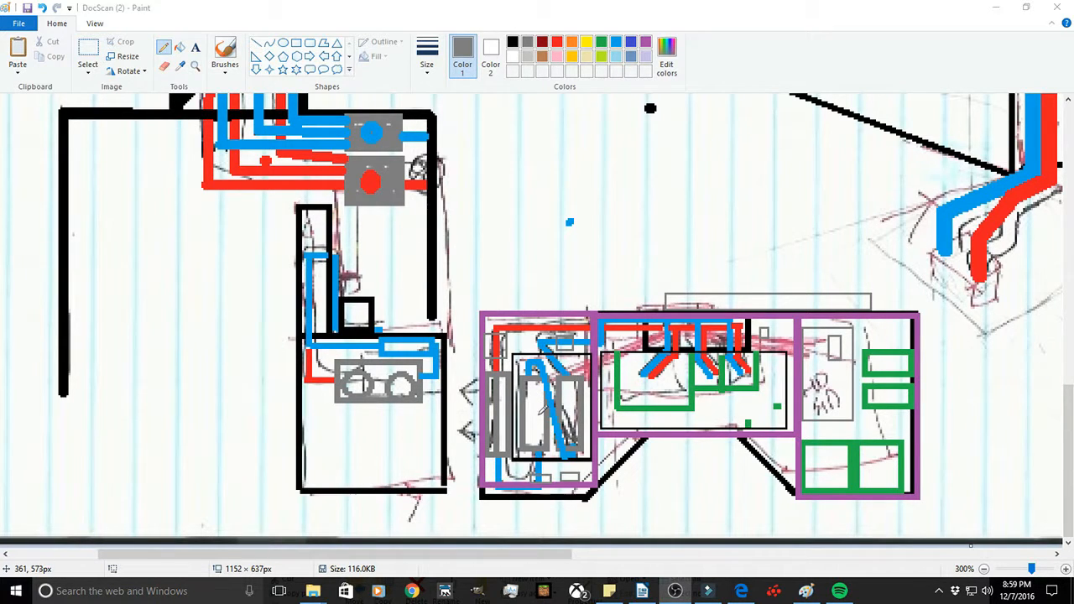
pyautogui.moveTo(549, 398)
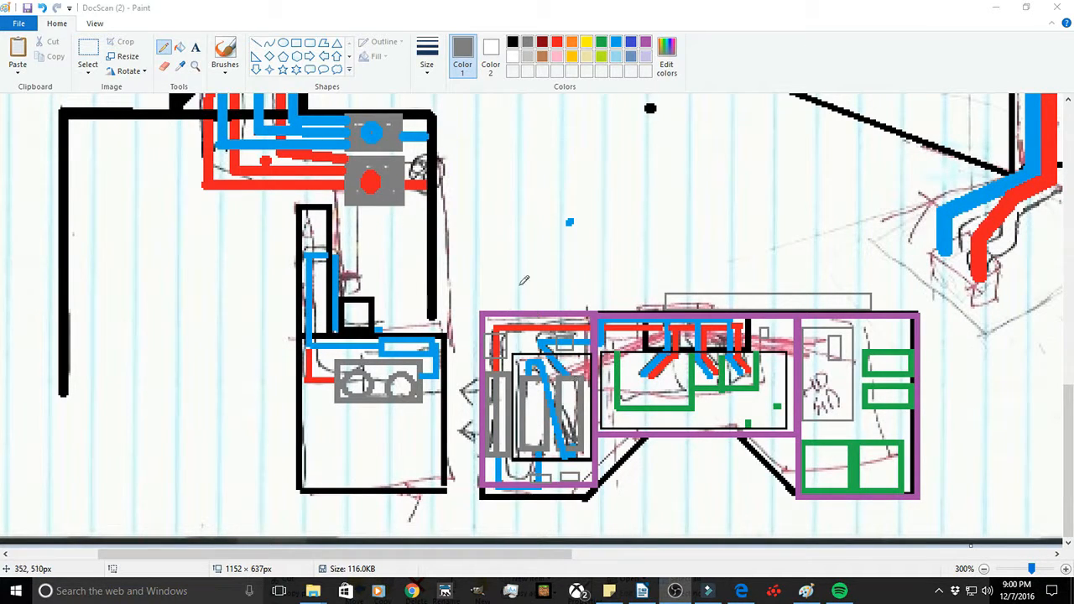
pyautogui.moveTo(789, 399)
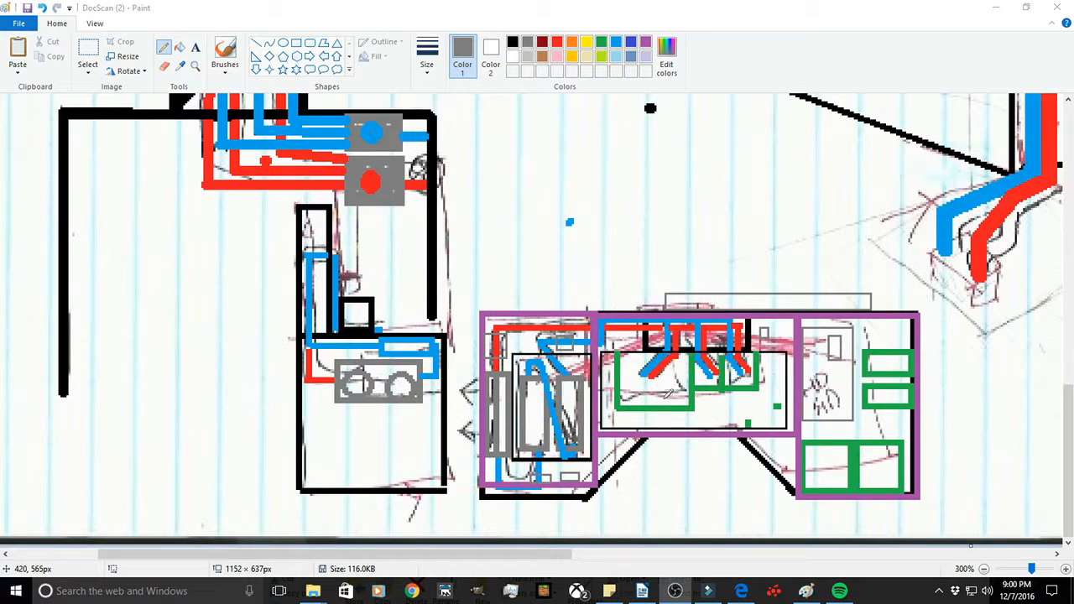
pyautogui.moveTo(814, 452)
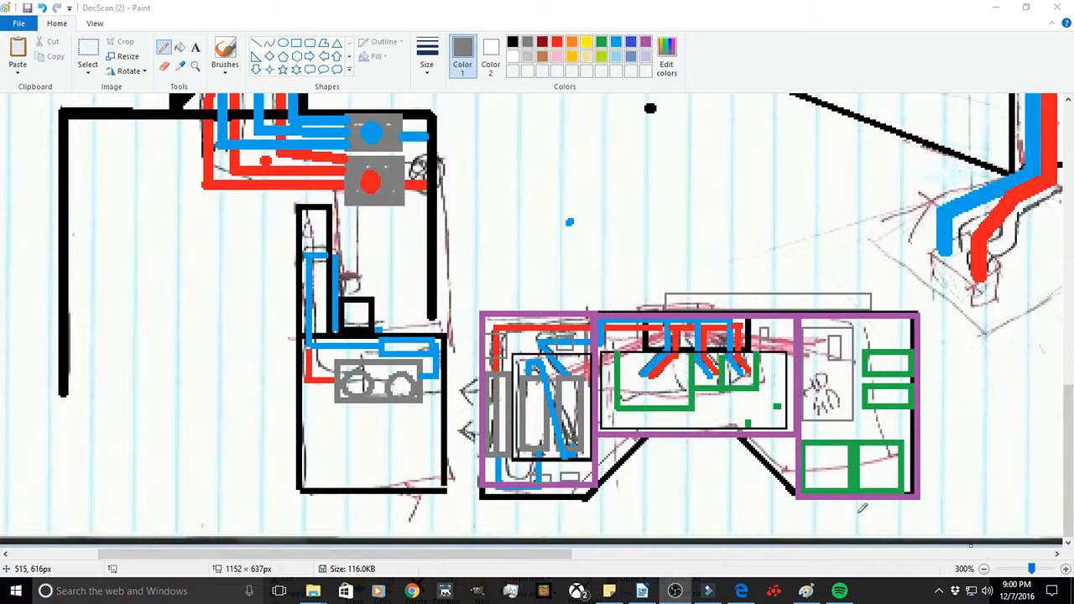
pyautogui.moveTo(835, 456)
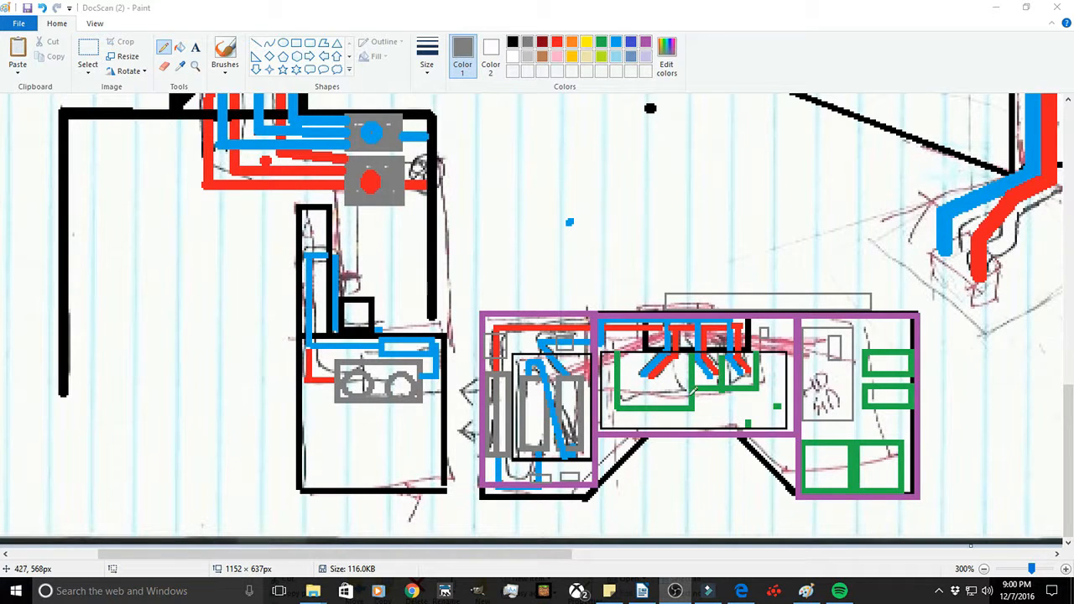
pyautogui.moveTo(756, 468)
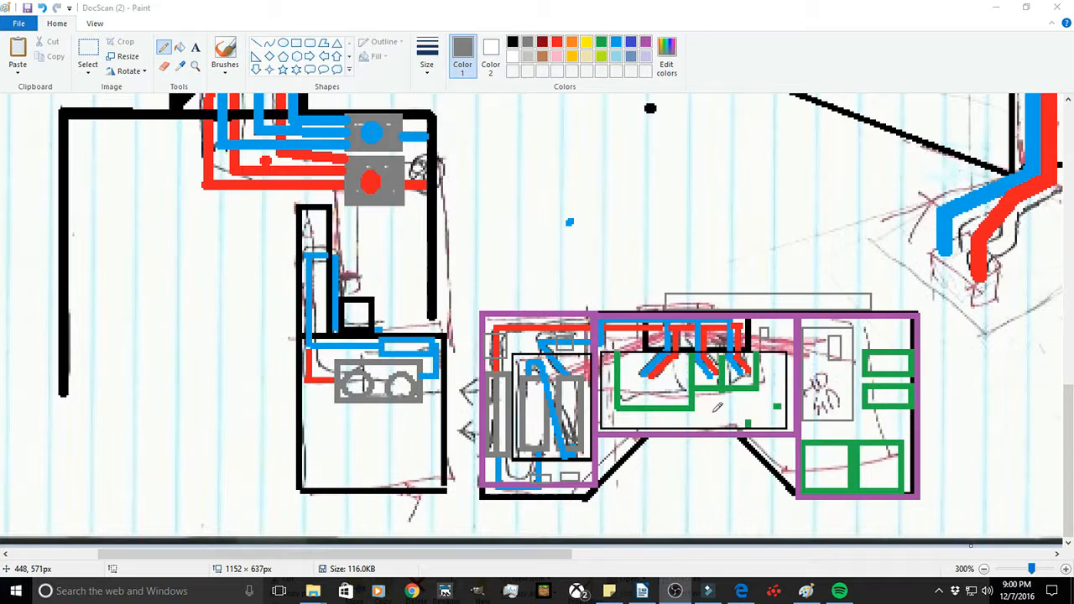
pyautogui.moveTo(693, 423)
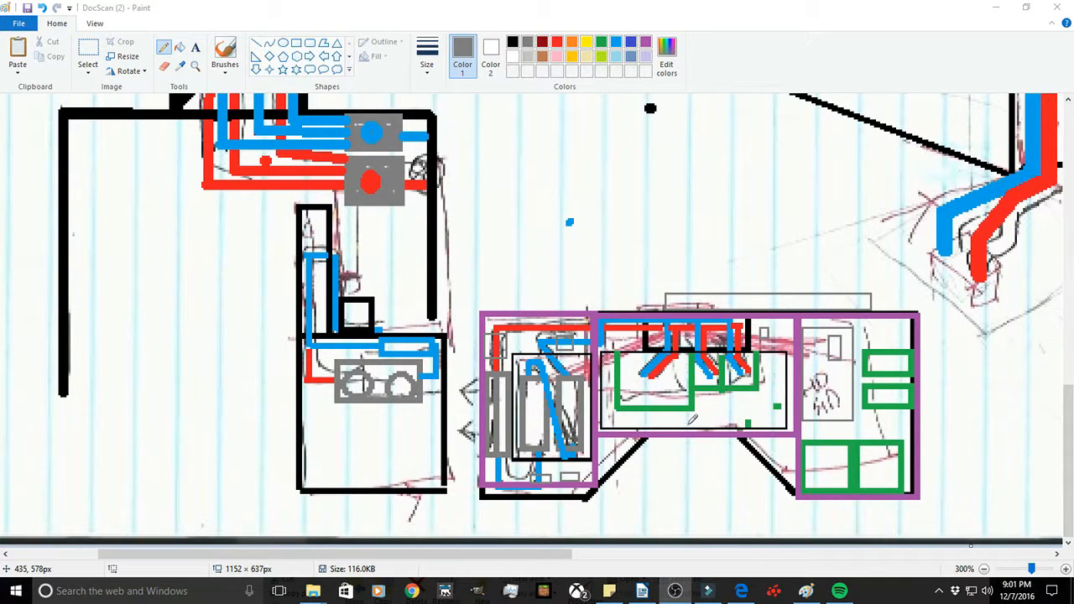
pyautogui.moveTo(692, 419)
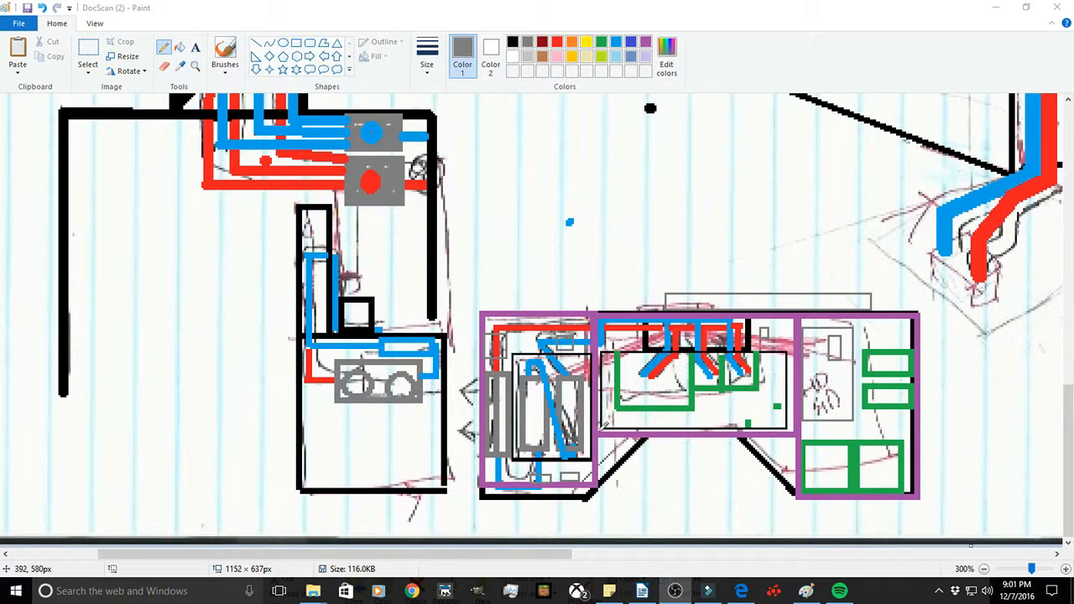
pyautogui.moveTo(764, 418)
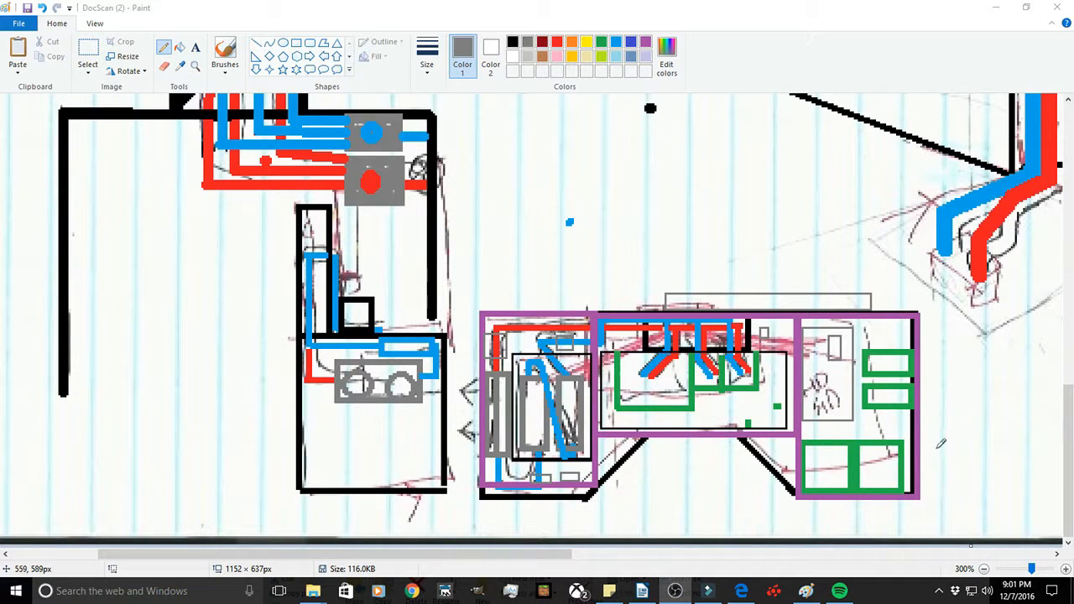
pyautogui.moveTo(846, 433)
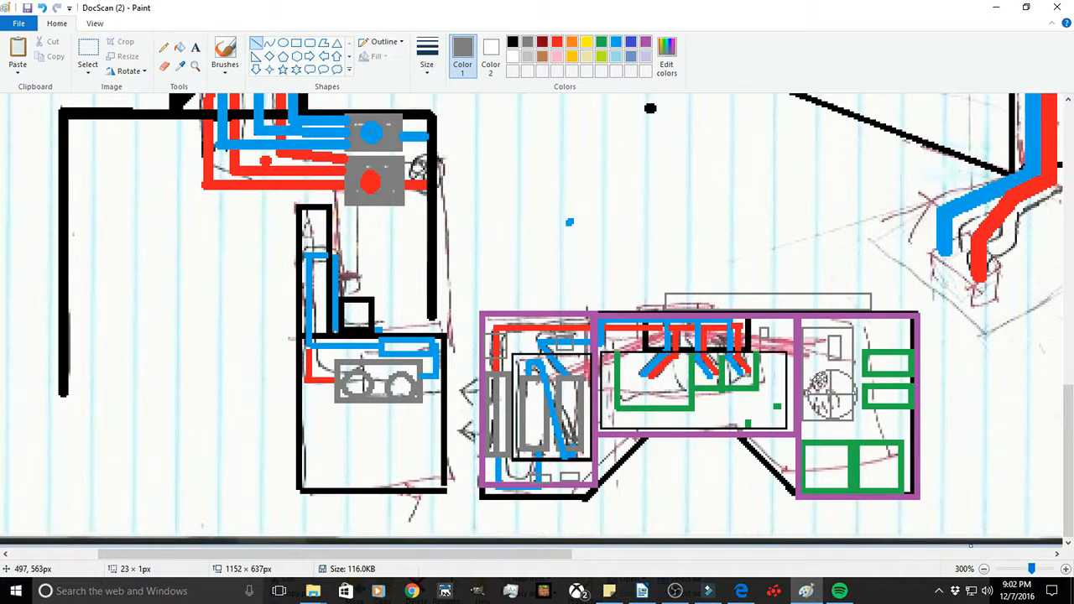
pyautogui.moveTo(554, 148)
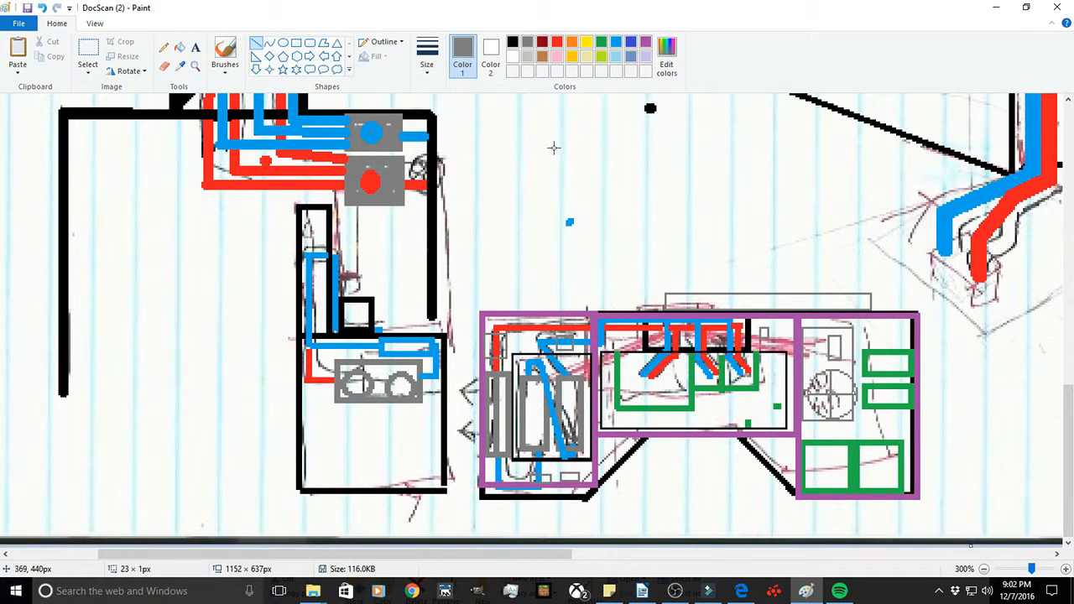
pyautogui.moveTo(758, 185)
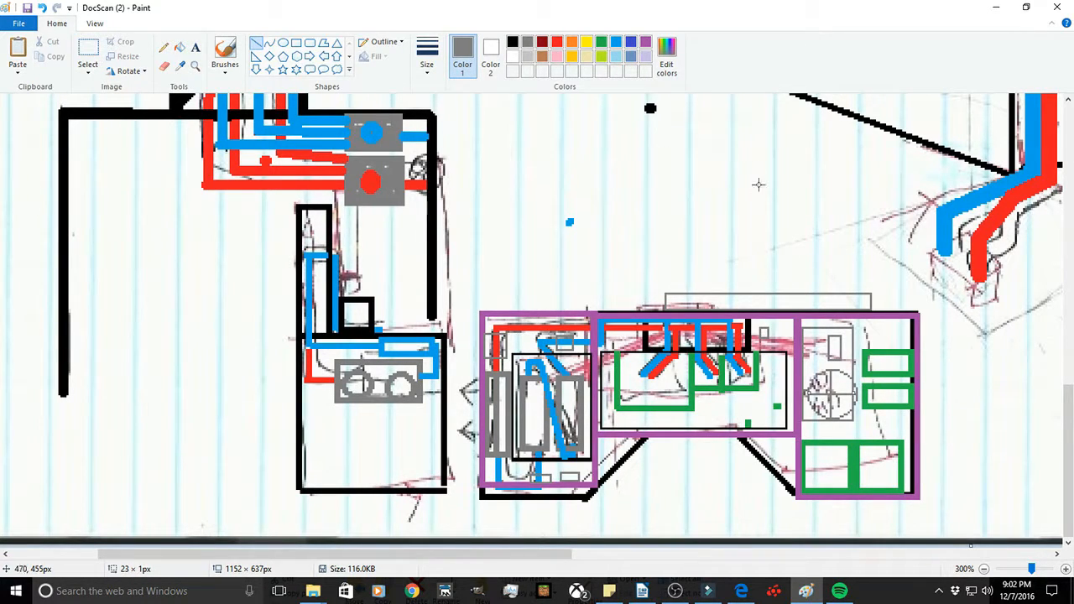
pyautogui.moveTo(521, 554)
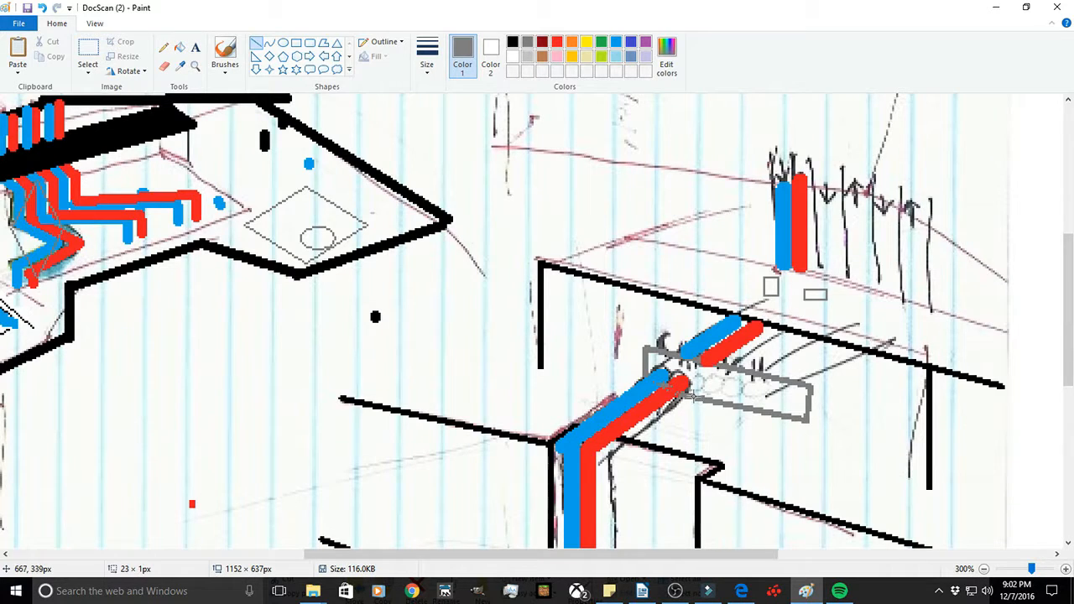
pyautogui.moveTo(789, 306)
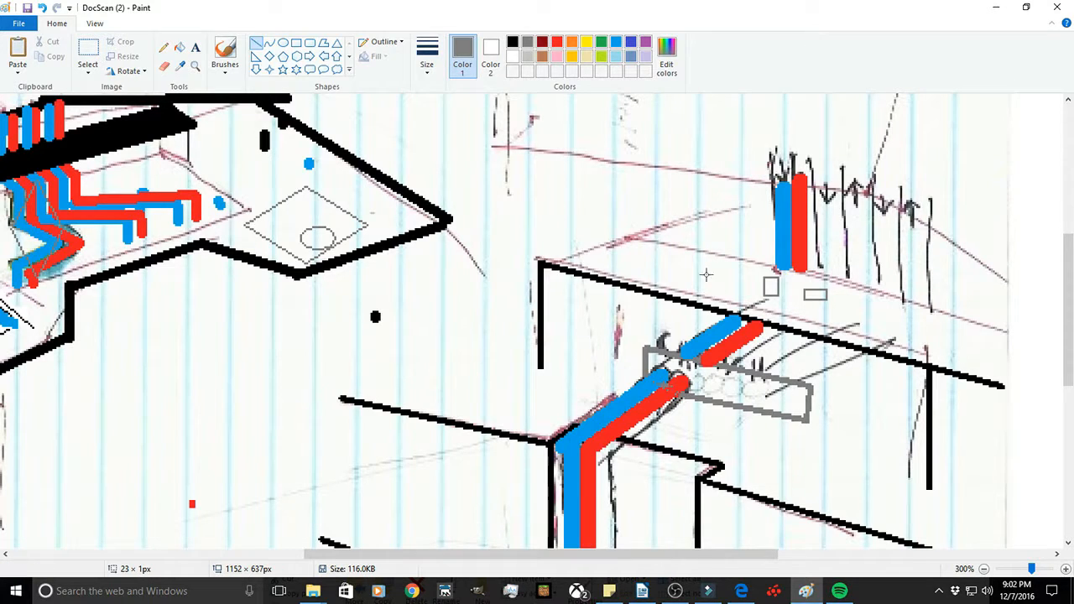
pyautogui.moveTo(716, 412)
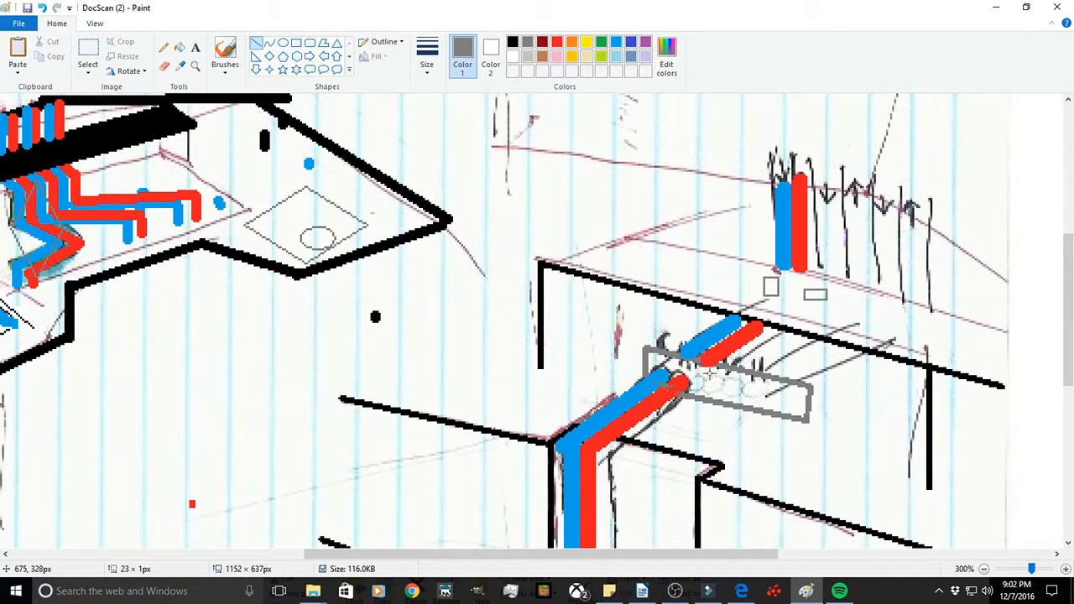
pyautogui.moveTo(667, 388)
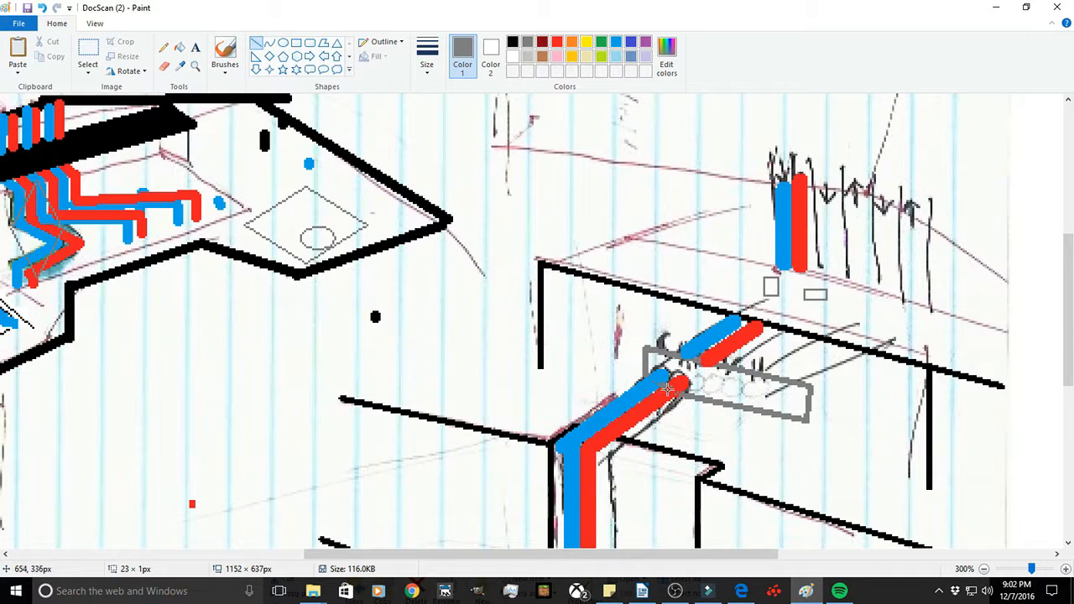
# Scroll down to the red and blue pipe run beside the gray-boxed fitting.
pyautogui.scroll(-3)
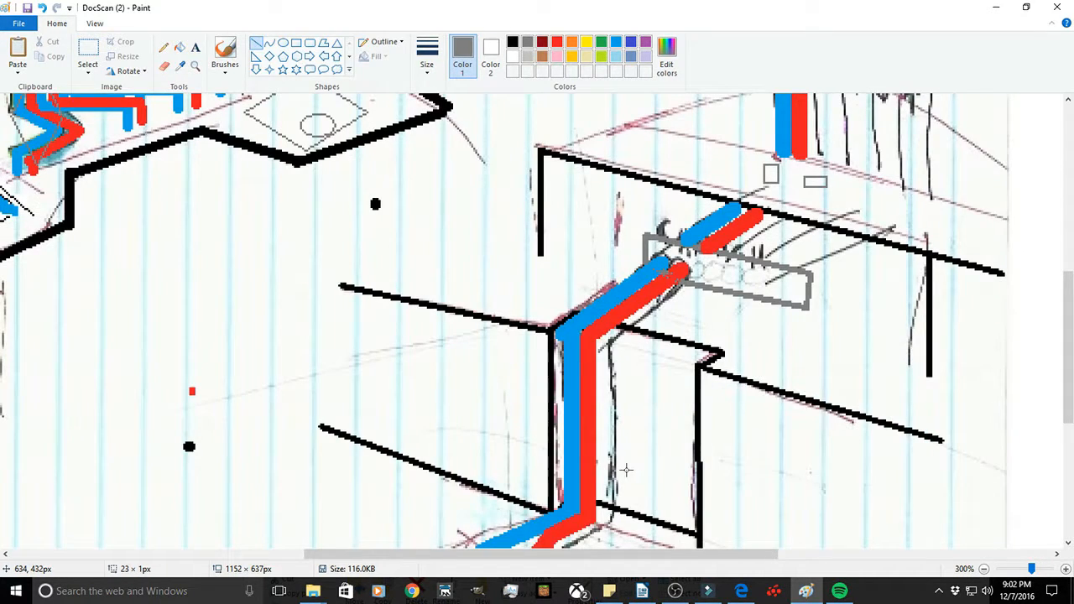
pyautogui.moveTo(701, 544)
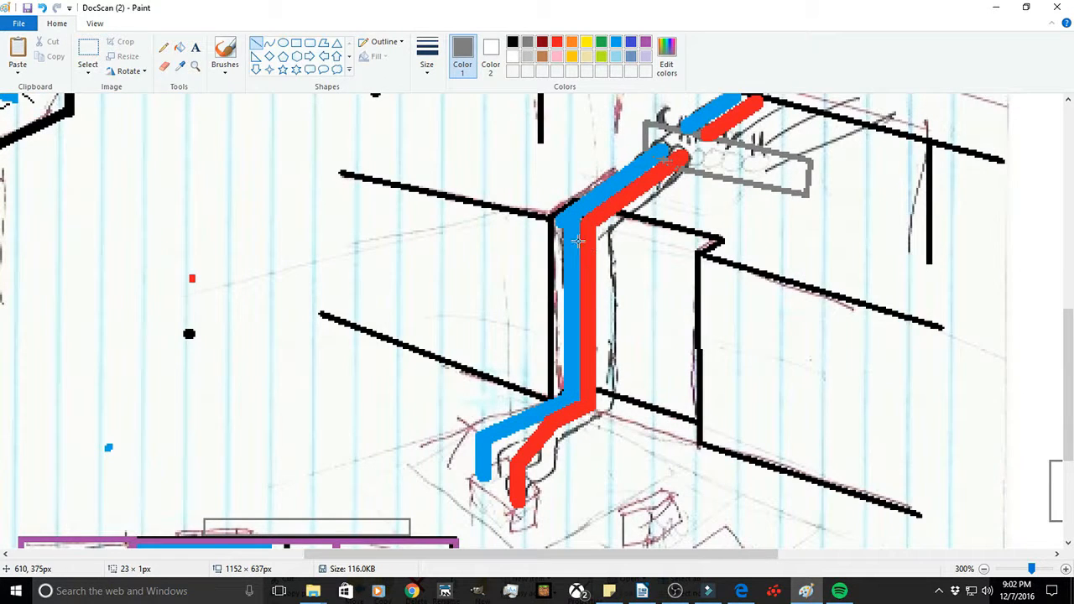
pyautogui.moveTo(625, 287)
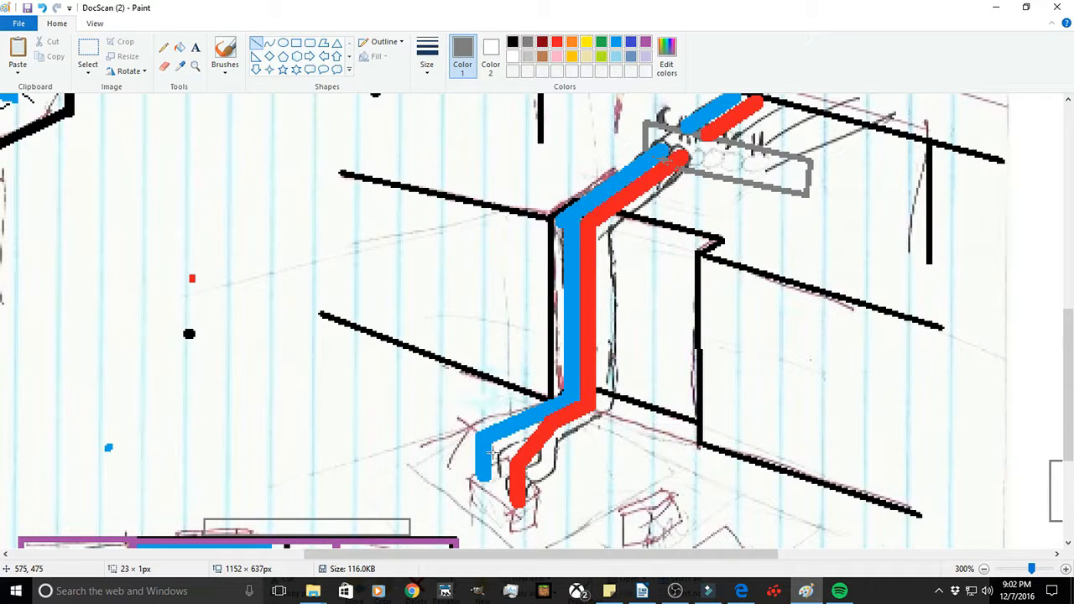
pyautogui.moveTo(414, 517)
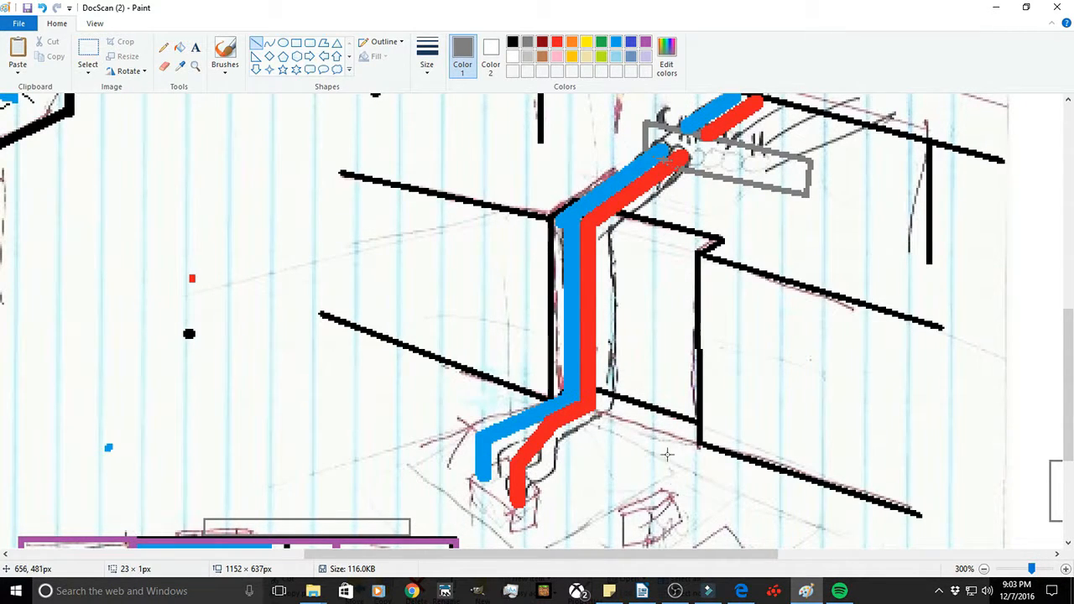
pyautogui.moveTo(659, 461)
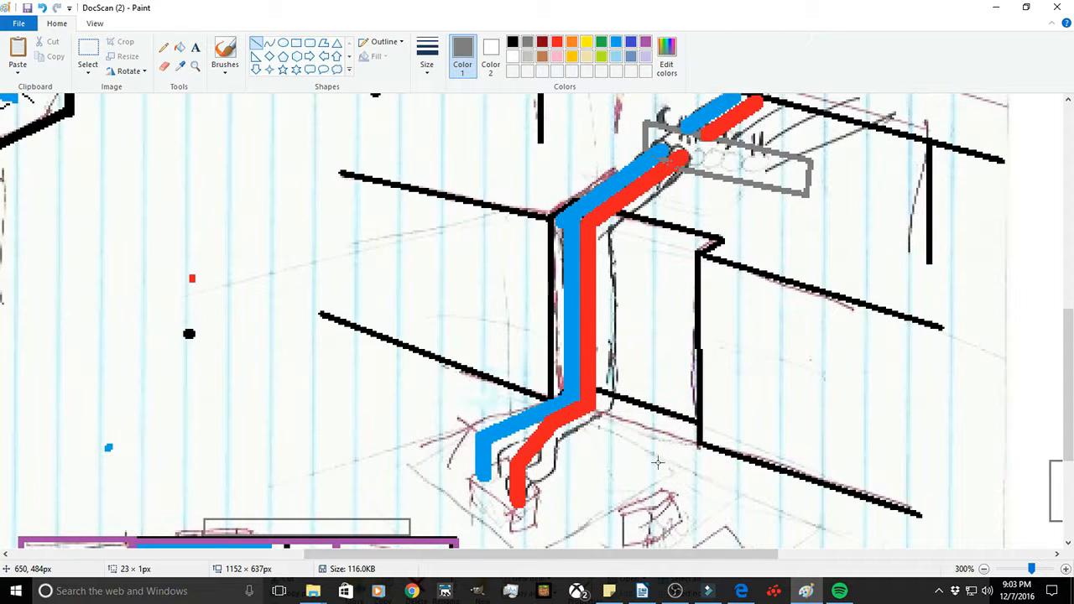
pyautogui.moveTo(653, 445)
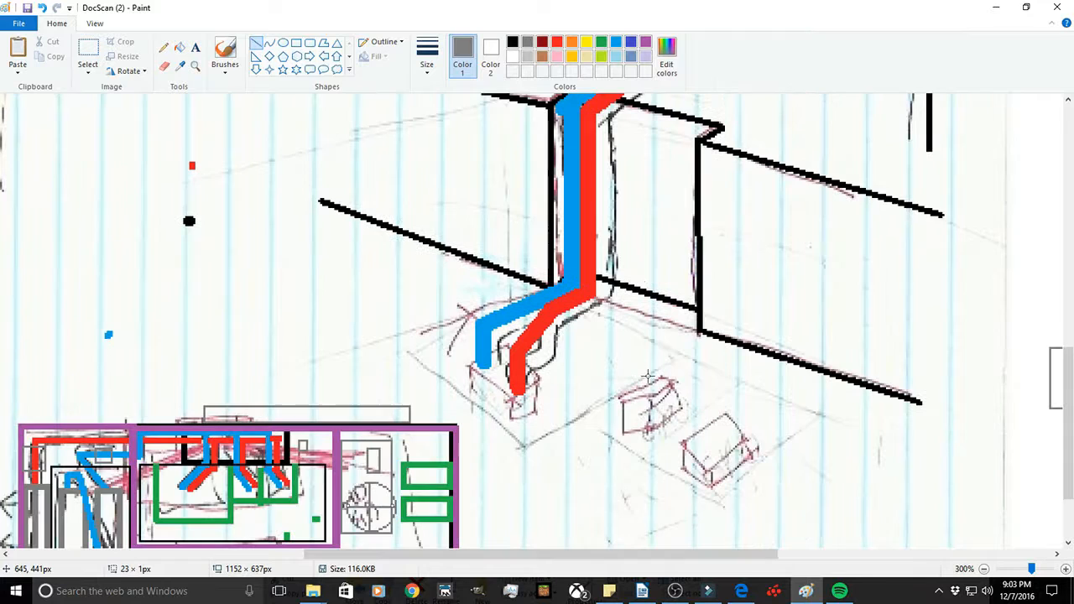
pyautogui.moveTo(636, 417)
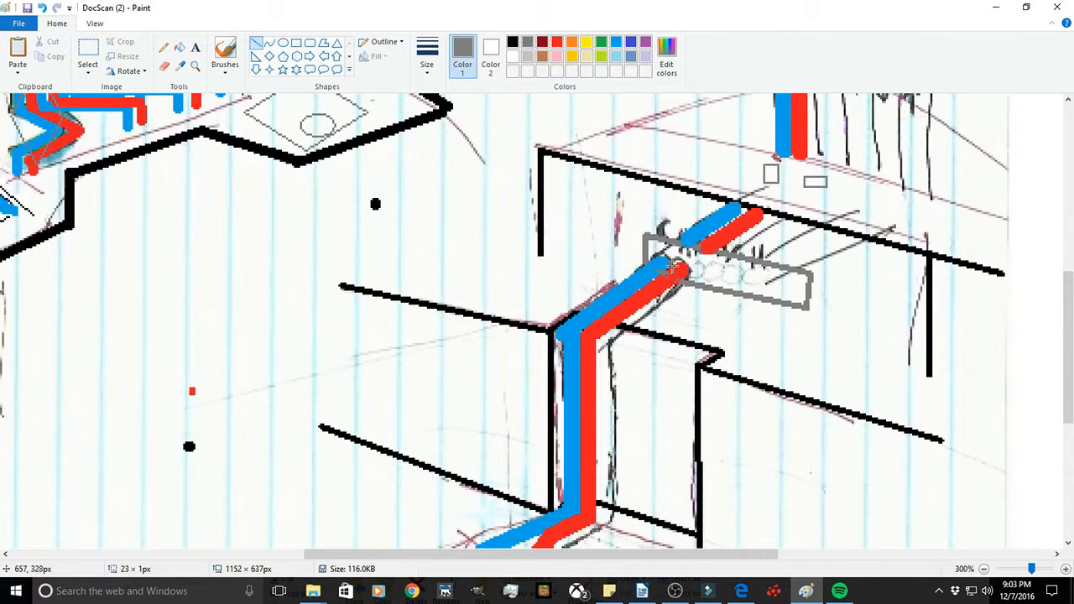
pyautogui.moveTo(608, 307)
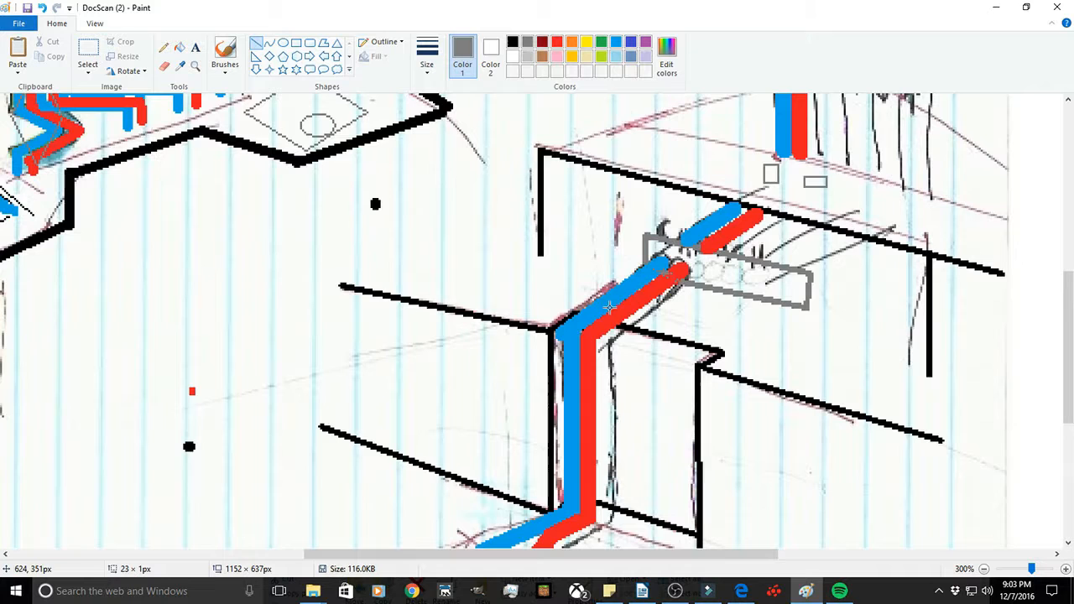
pyautogui.moveTo(734, 310)
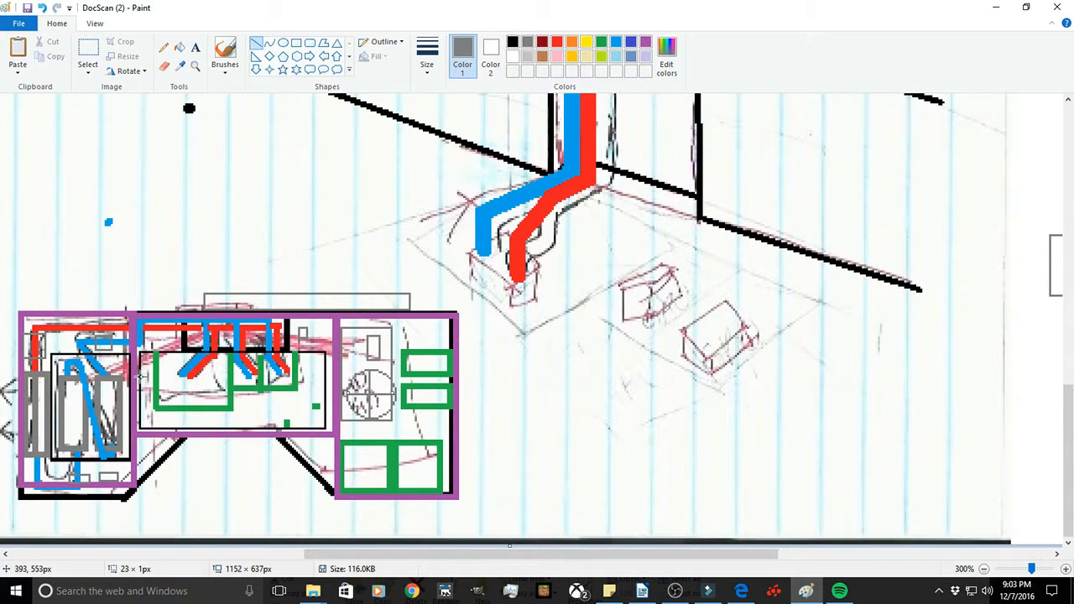
pyautogui.moveTo(653, 302)
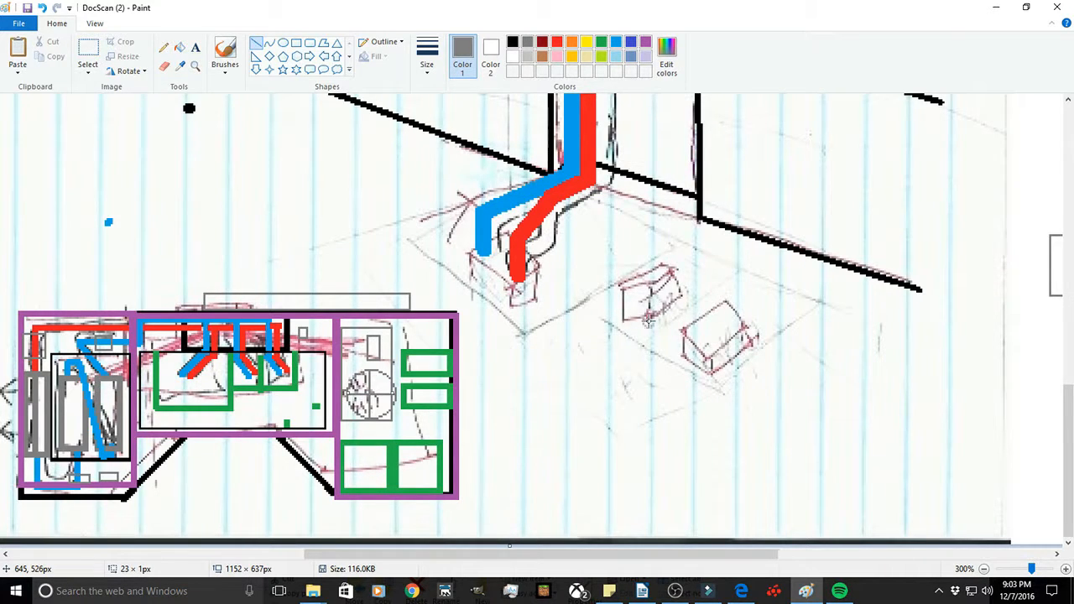
# Scroll down to the pipe ends at the floor near the two small sketched boxes.
pyautogui.scroll(-3)
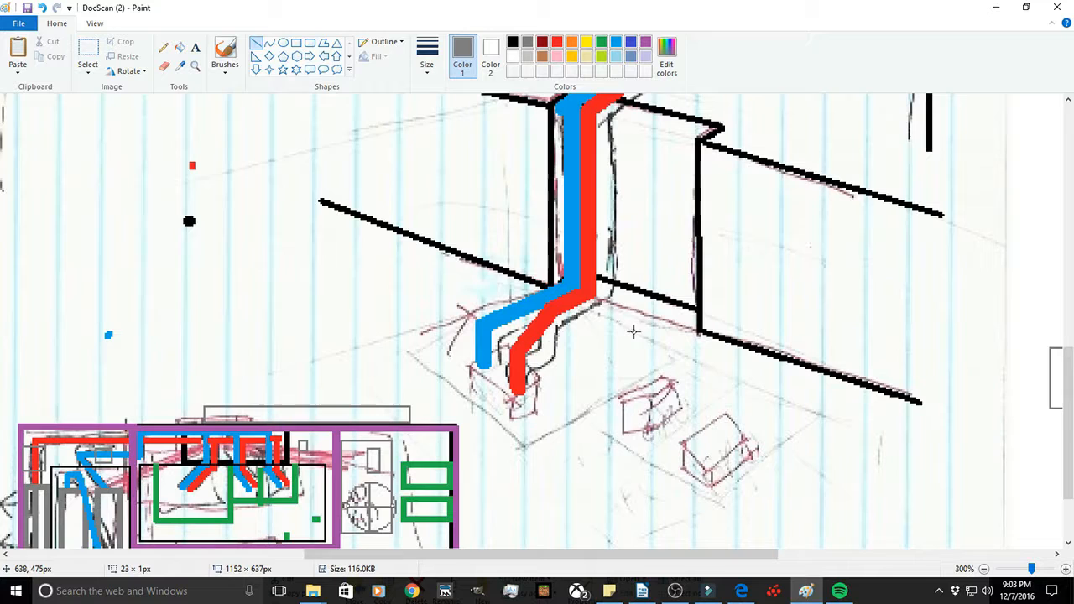
pyautogui.moveTo(688, 367)
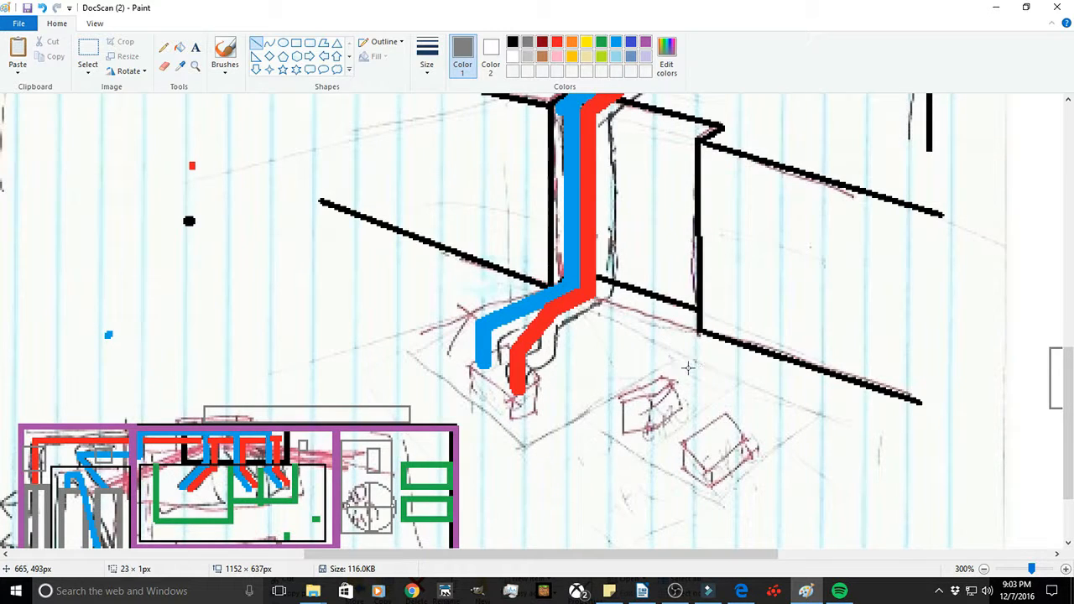
pyautogui.moveTo(713, 477)
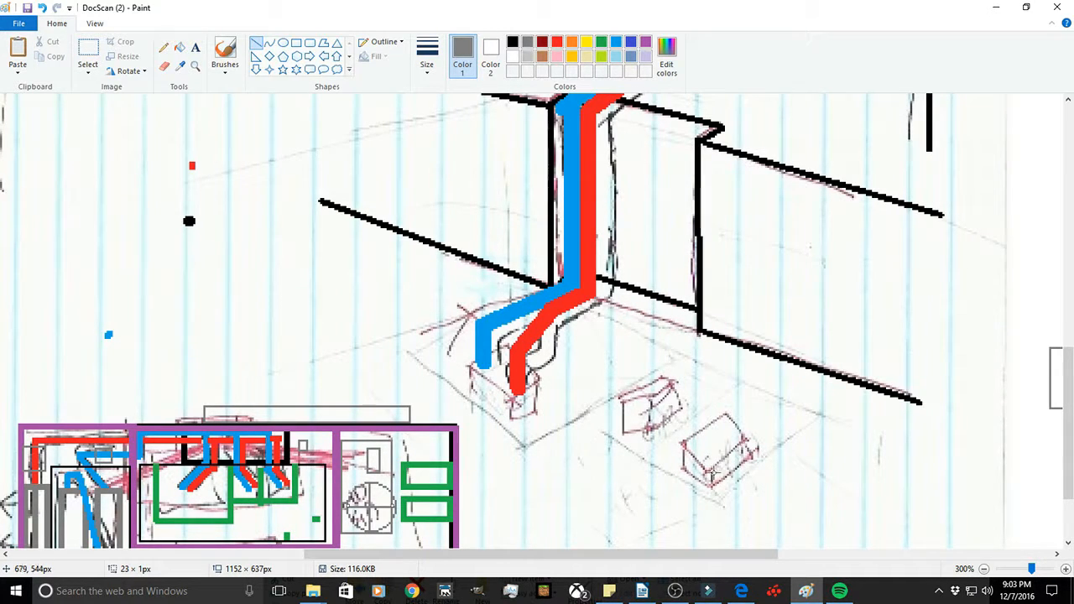
pyautogui.moveTo(795, 460)
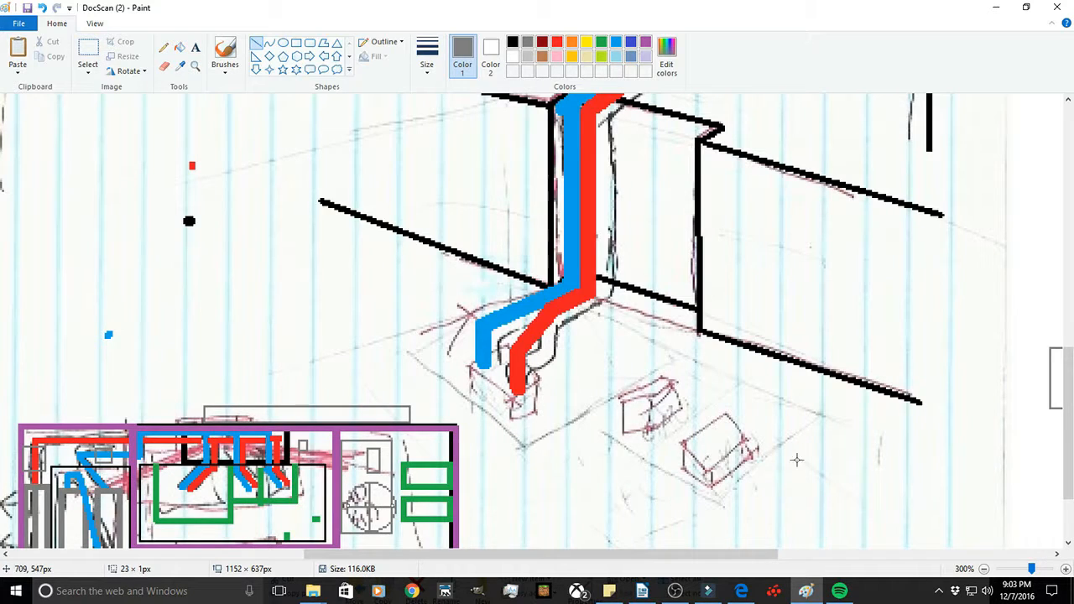
pyautogui.moveTo(873, 312)
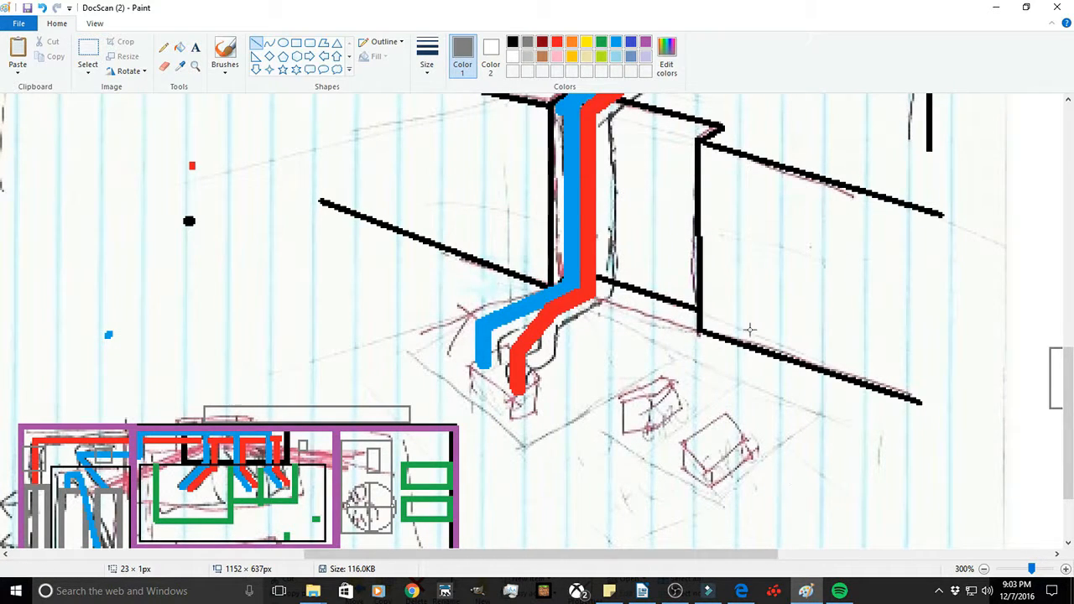
pyautogui.moveTo(725, 267)
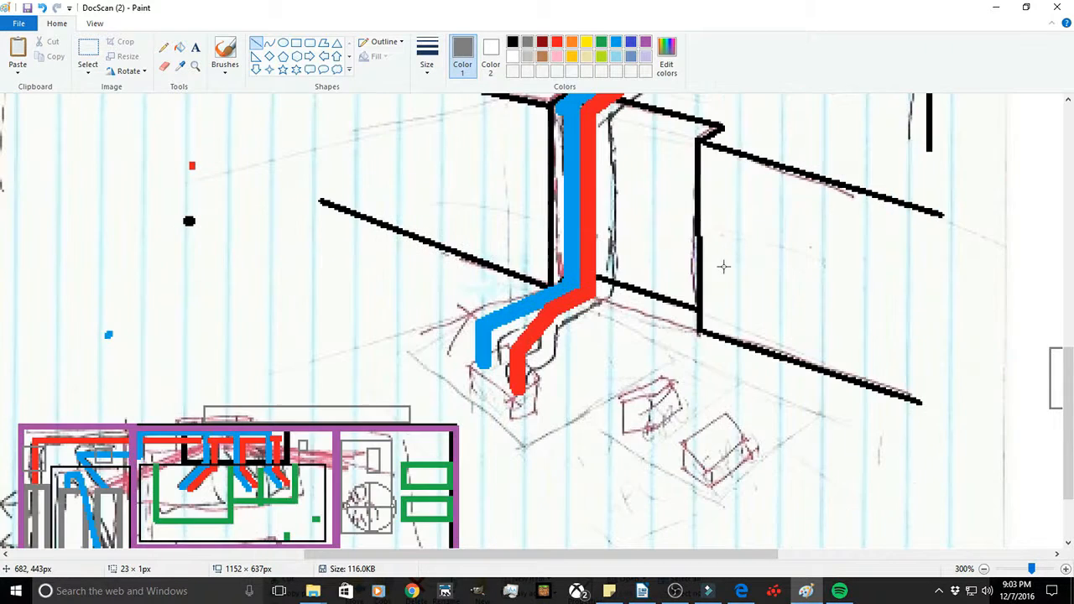
pyautogui.scroll(-3)
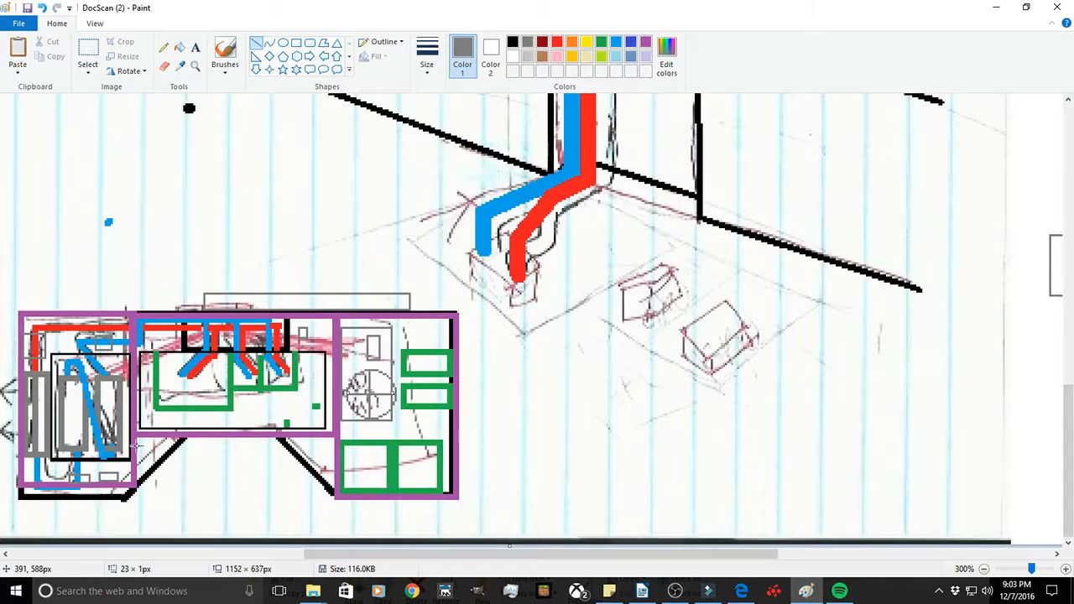
pyautogui.moveTo(203, 485)
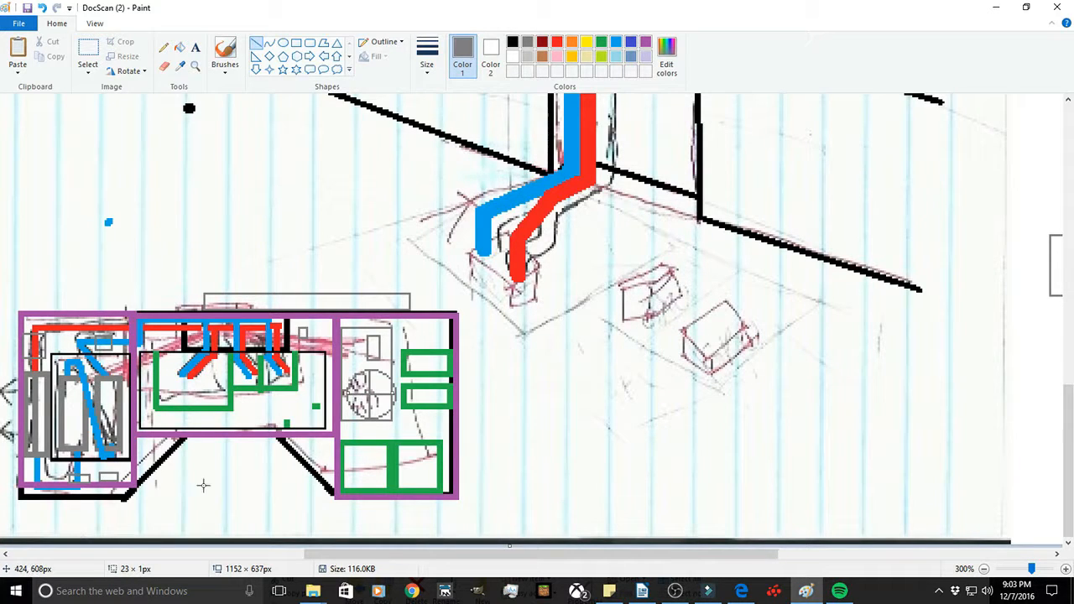
pyautogui.moveTo(139, 397)
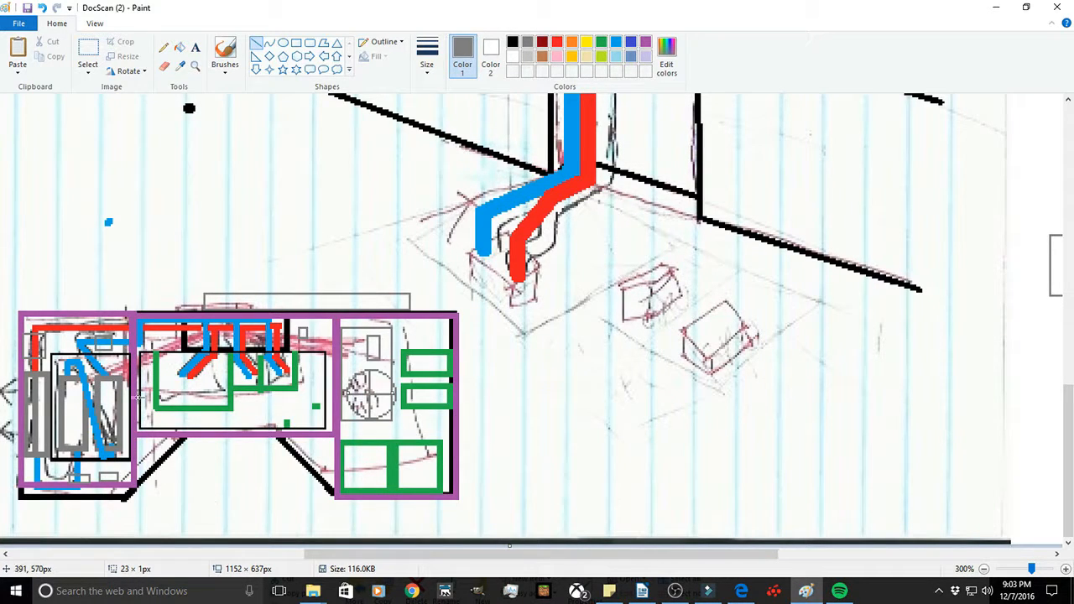
pyautogui.moveTo(108, 453)
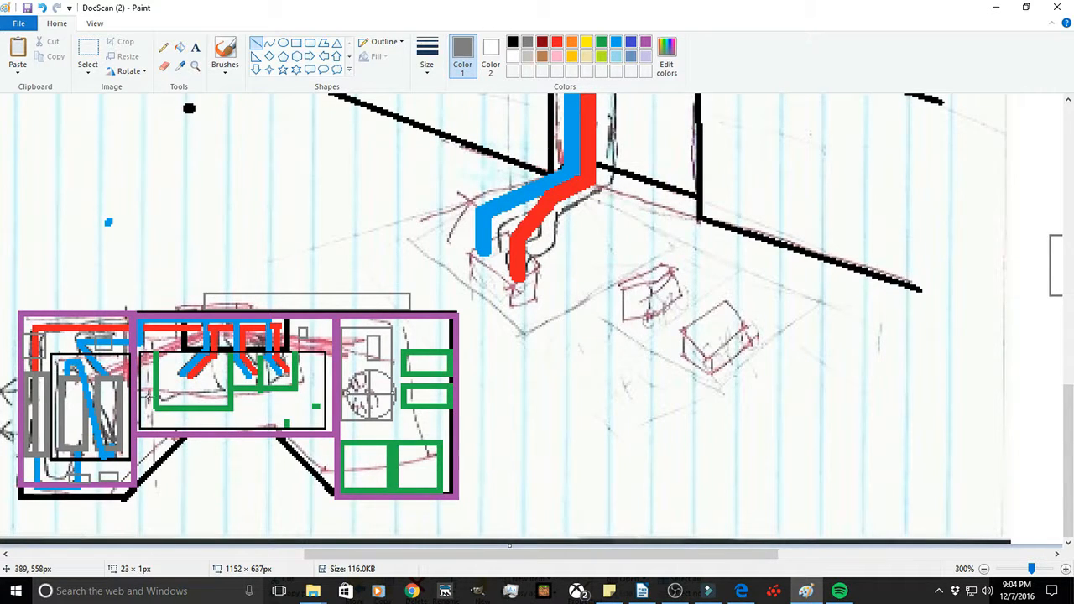
pyautogui.moveTo(353, 277)
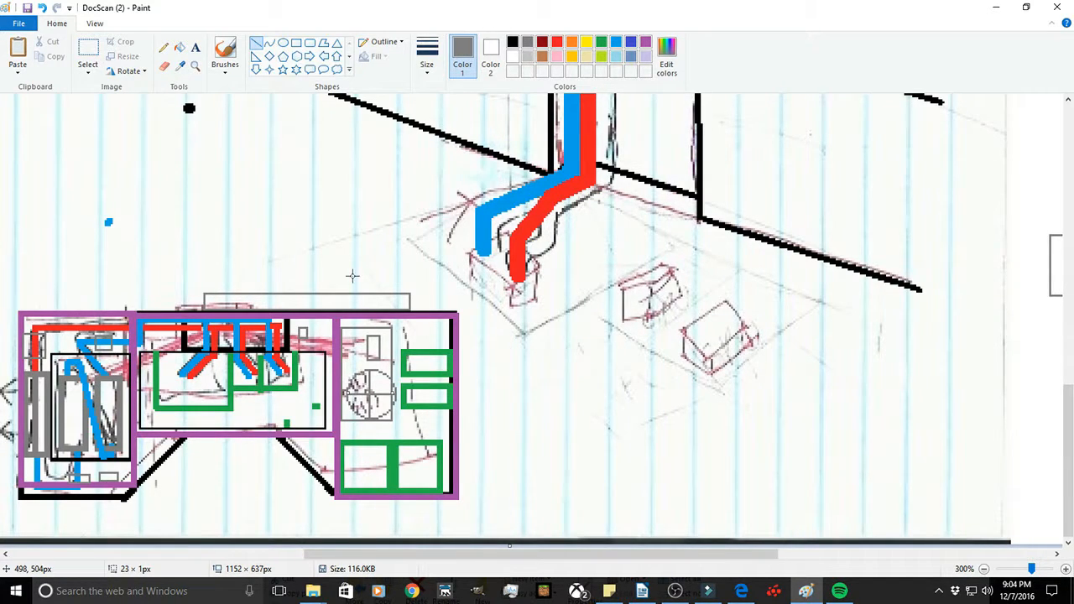
pyautogui.moveTo(358, 317)
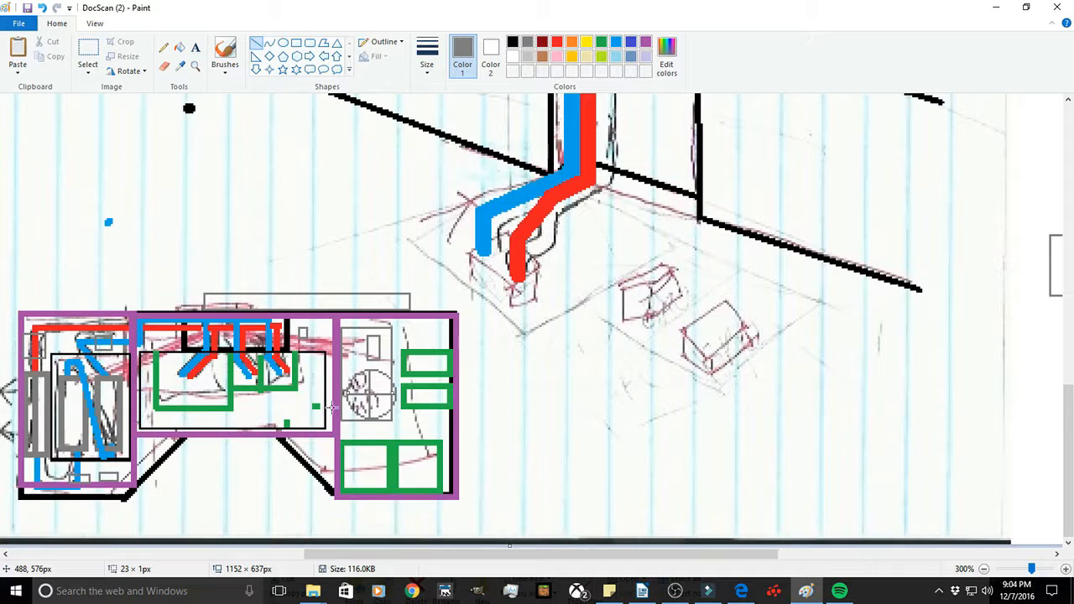
pyautogui.moveTo(142, 326)
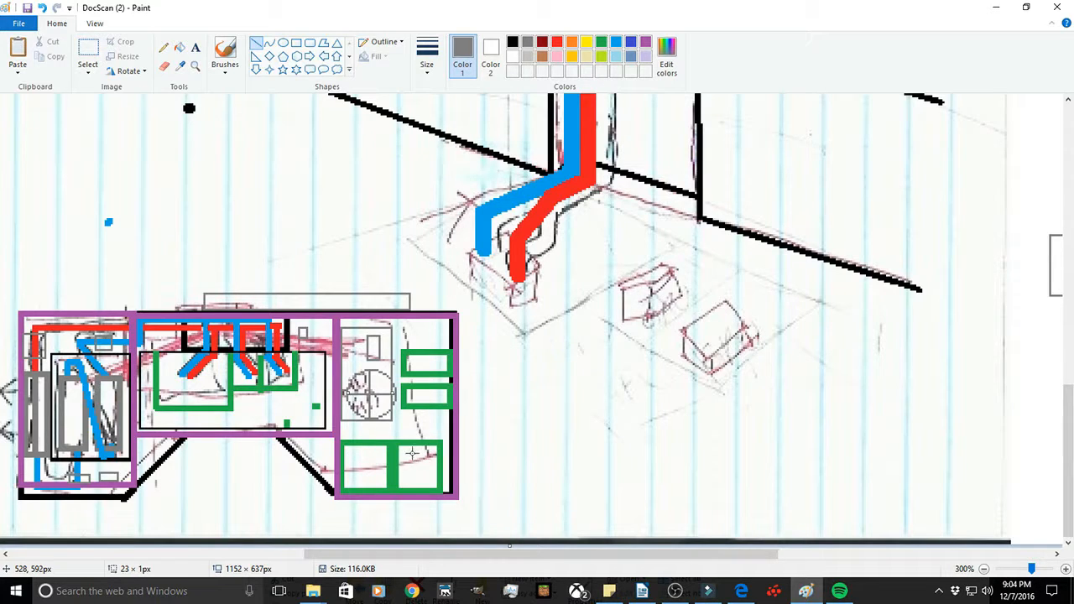
pyautogui.moveTo(345, 454)
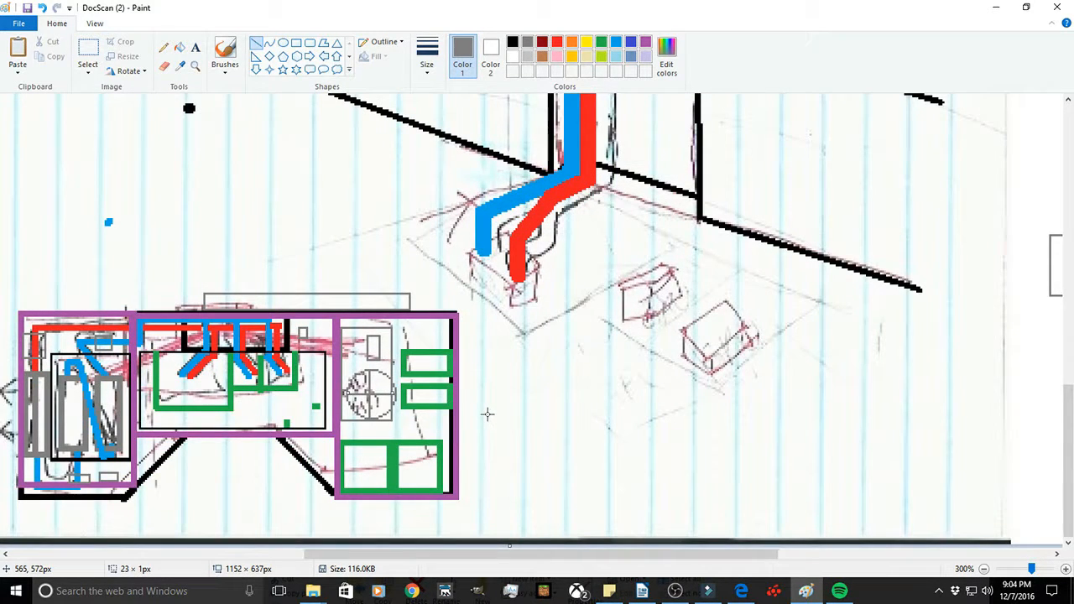
pyautogui.moveTo(501, 416)
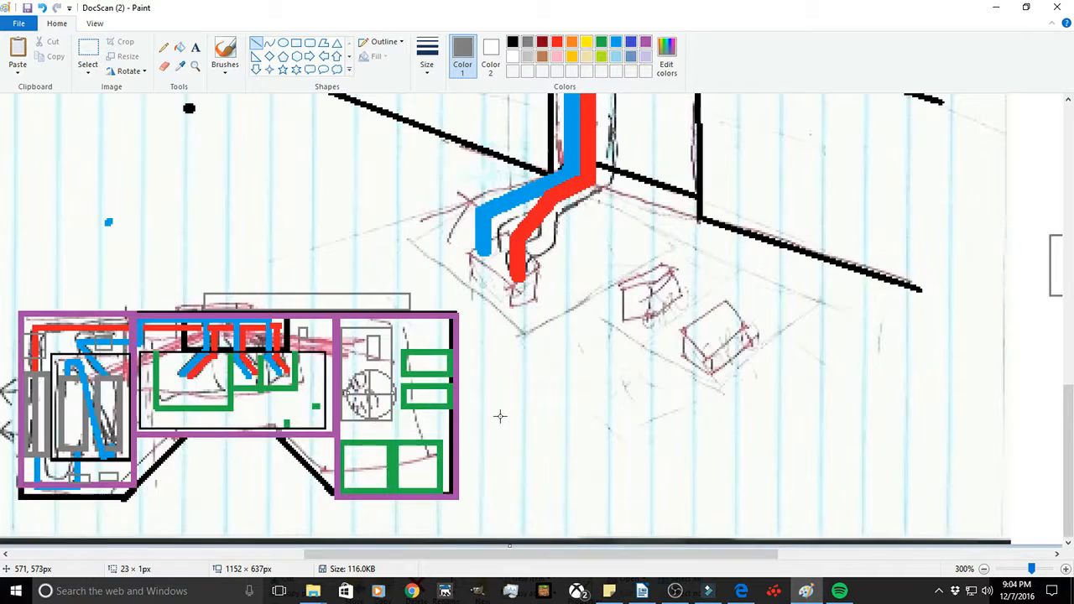
pyautogui.moveTo(482, 417)
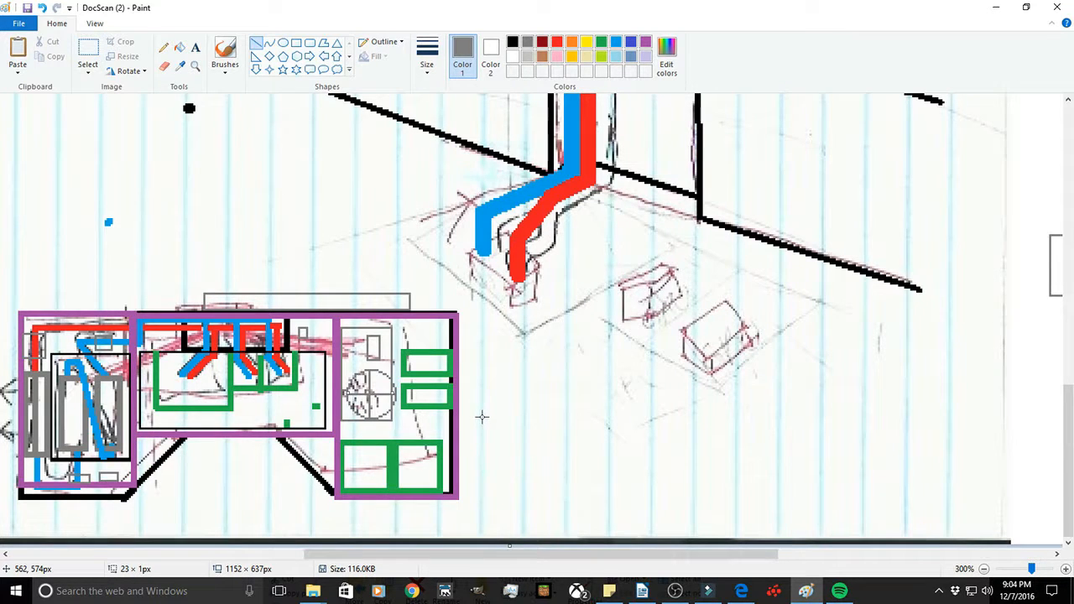
pyautogui.moveTo(206, 304)
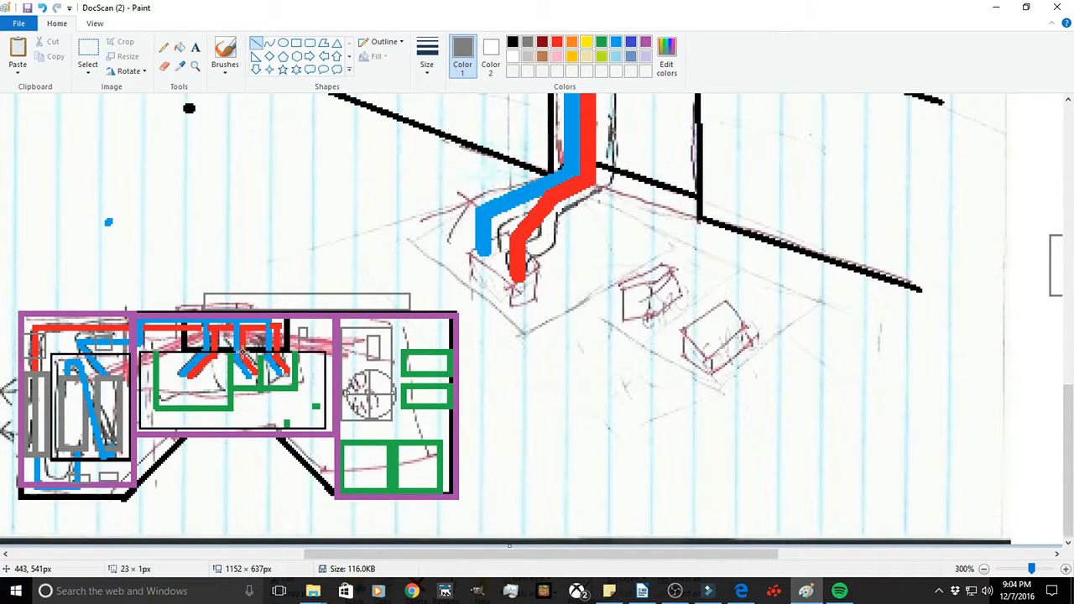
pyautogui.moveTo(259, 319)
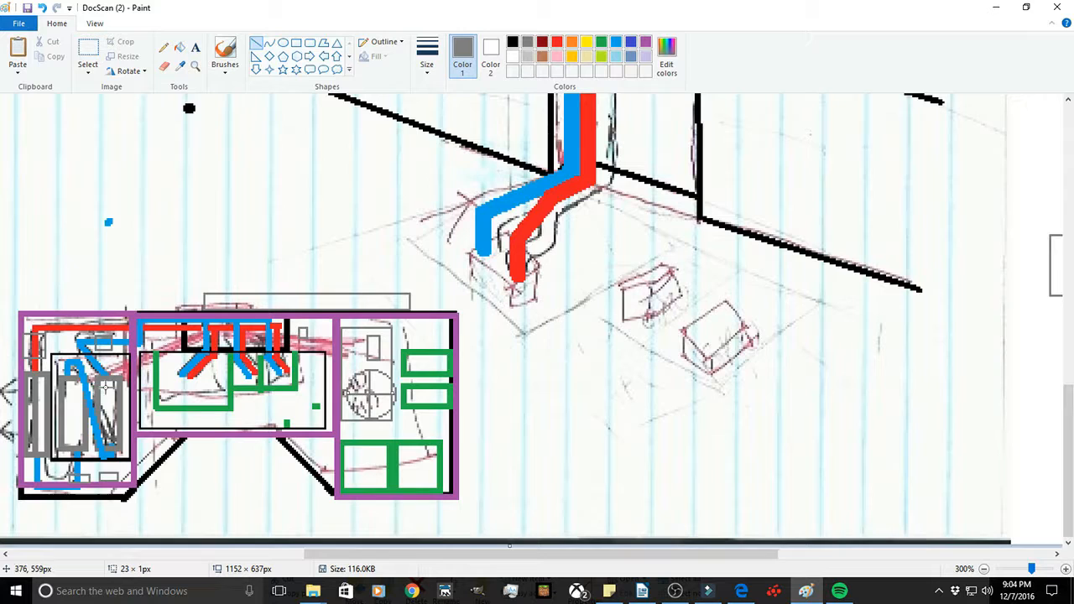
pyautogui.moveTo(394, 399)
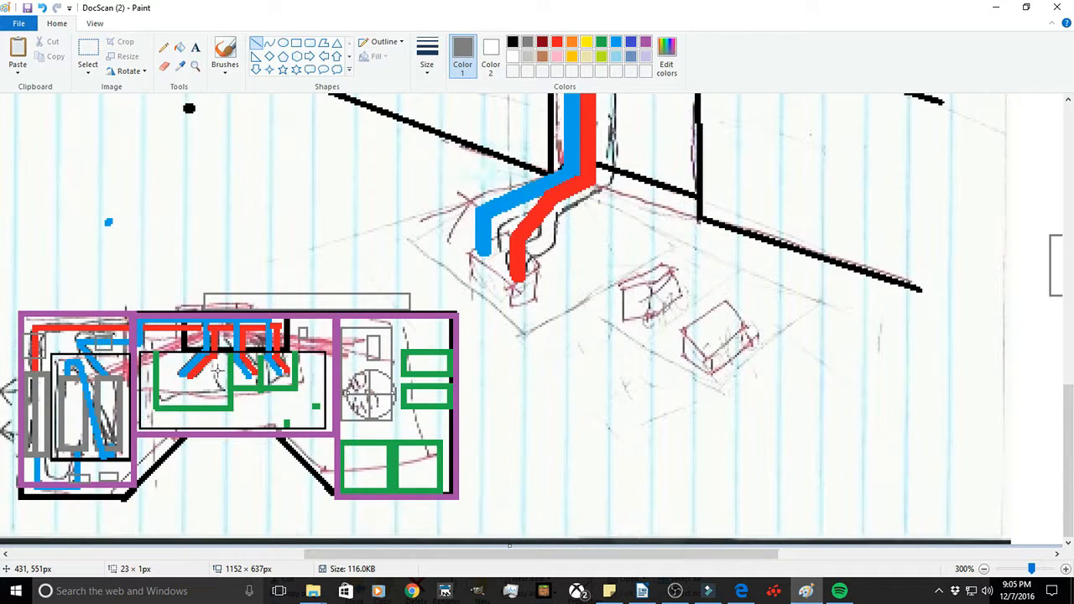
pyautogui.moveTo(122, 331)
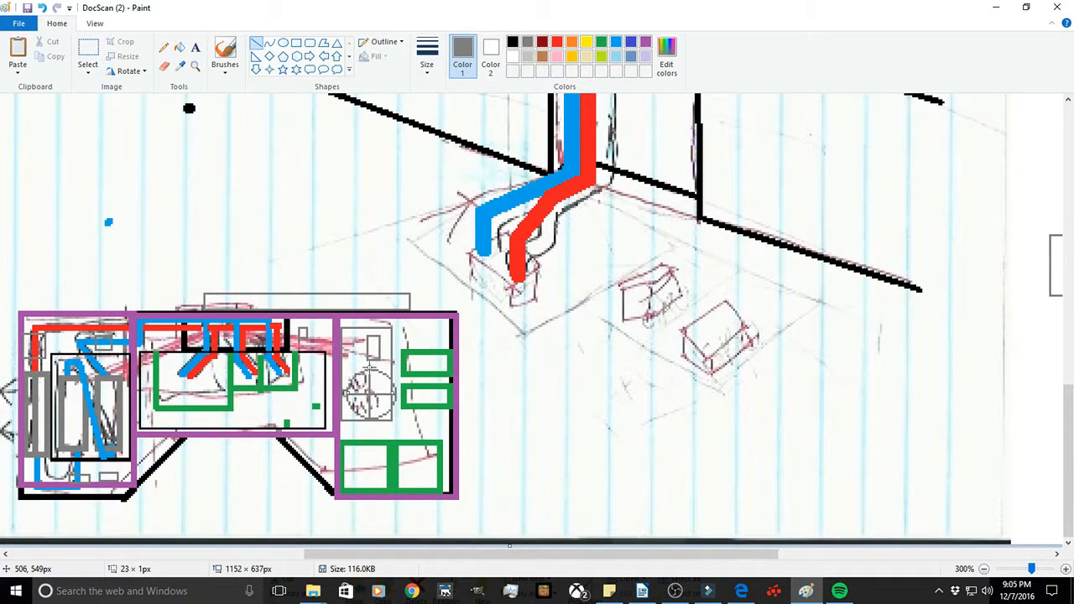
pyautogui.moveTo(260, 388)
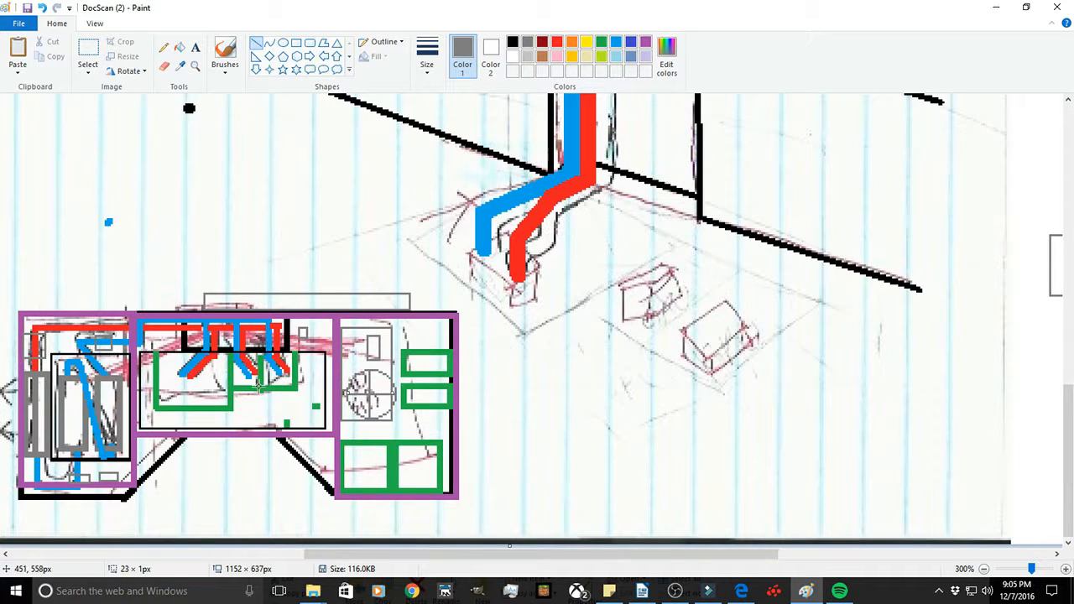
pyautogui.moveTo(277, 348)
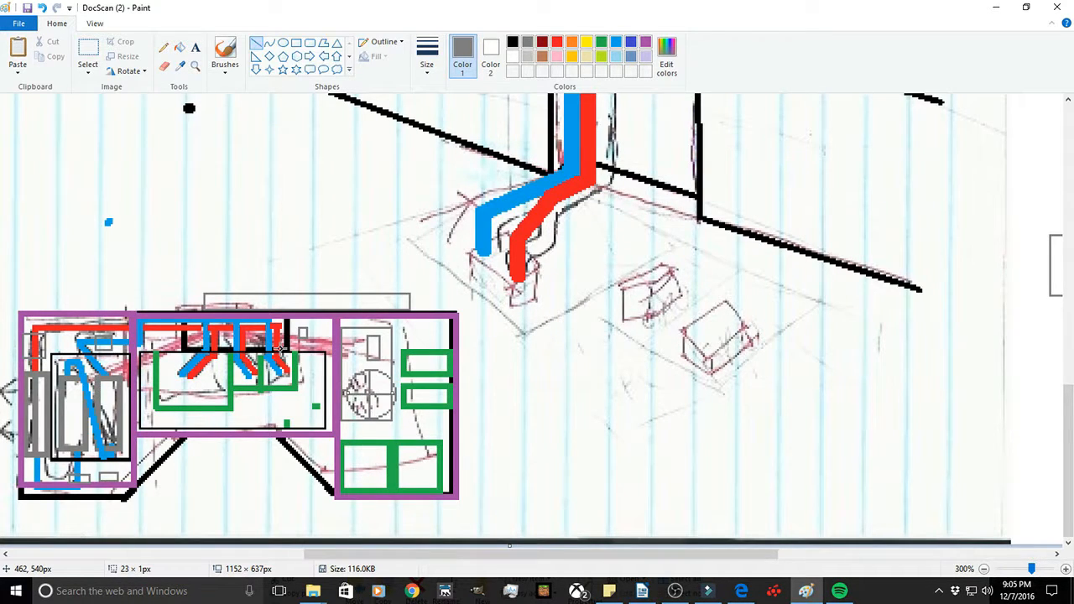
pyautogui.moveTo(243, 412)
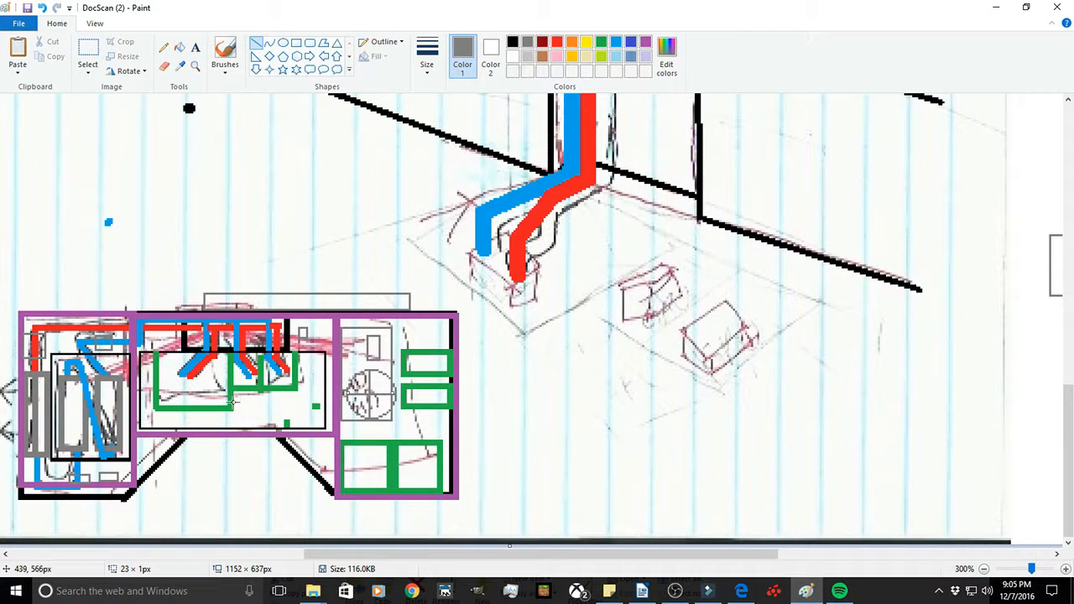
pyautogui.moveTo(277, 340)
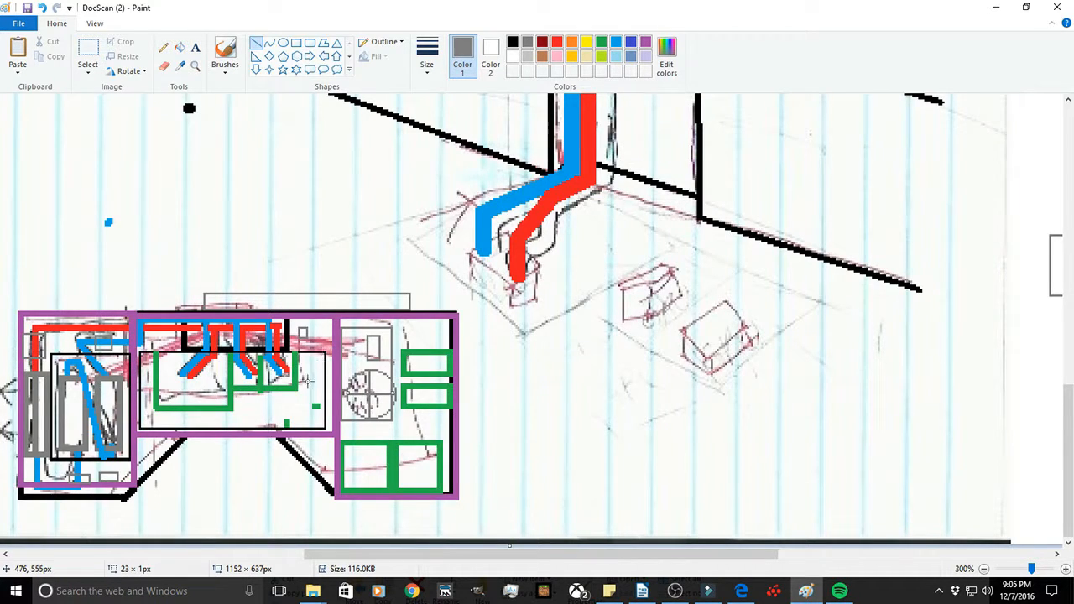
pyautogui.moveTo(340, 386)
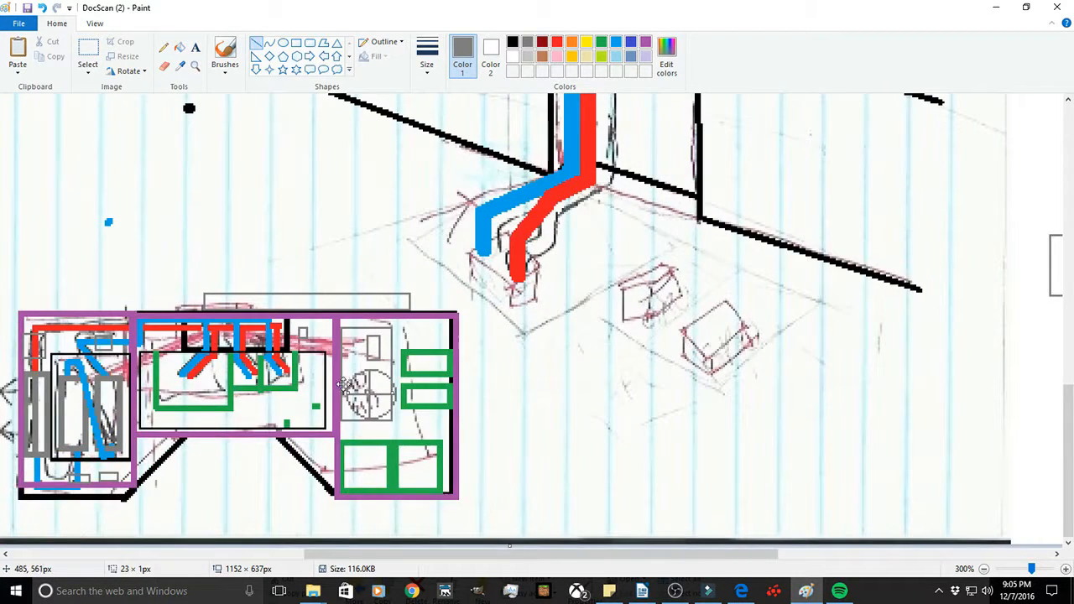
pyautogui.moveTo(298, 394)
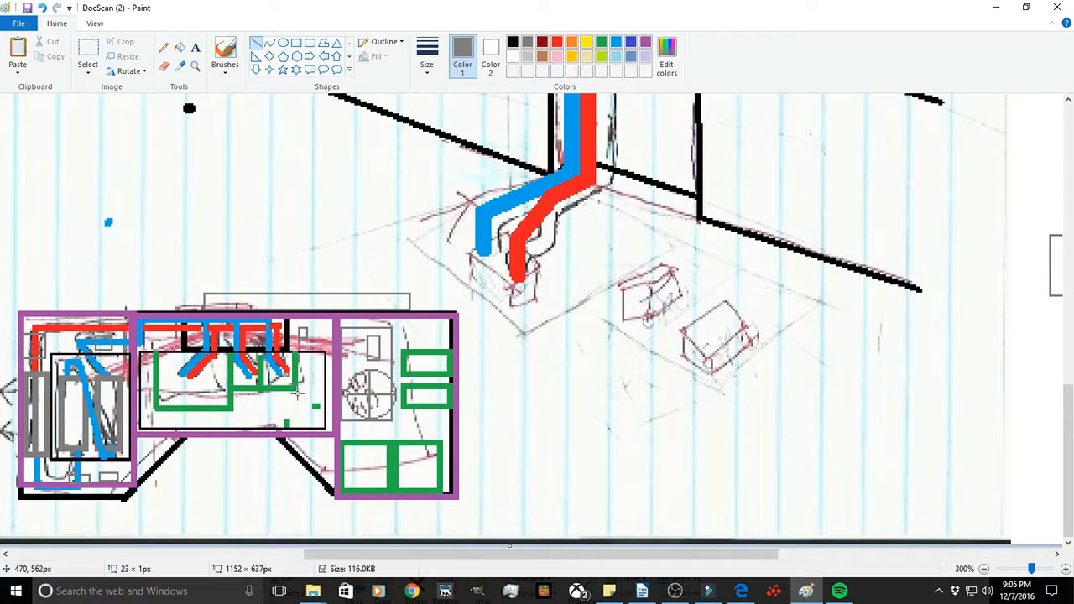
pyautogui.moveTo(489, 446)
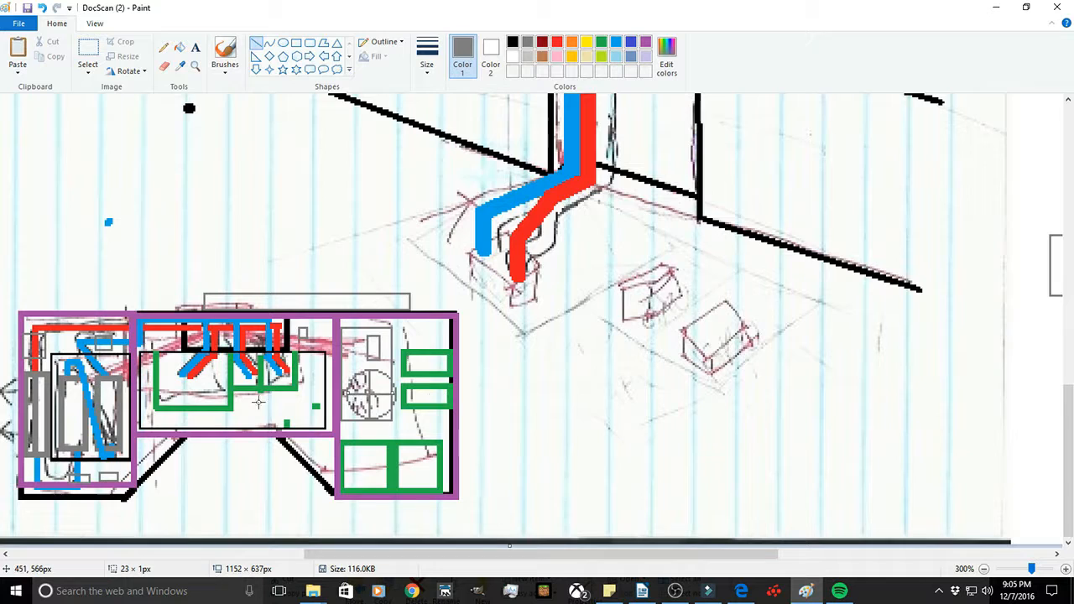
pyautogui.moveTo(218, 405)
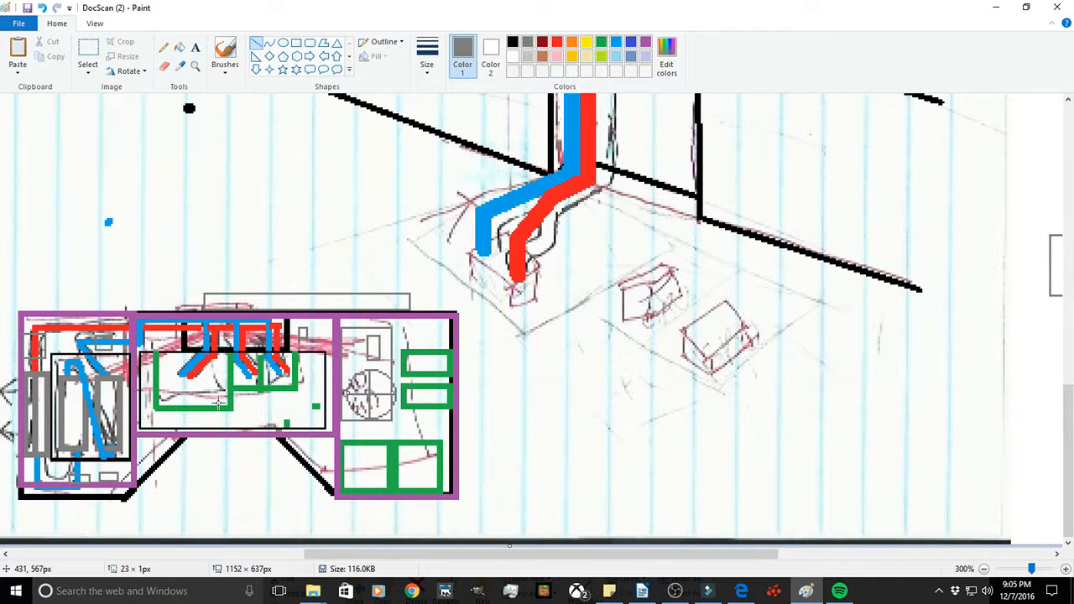
pyautogui.moveTo(449, 411)
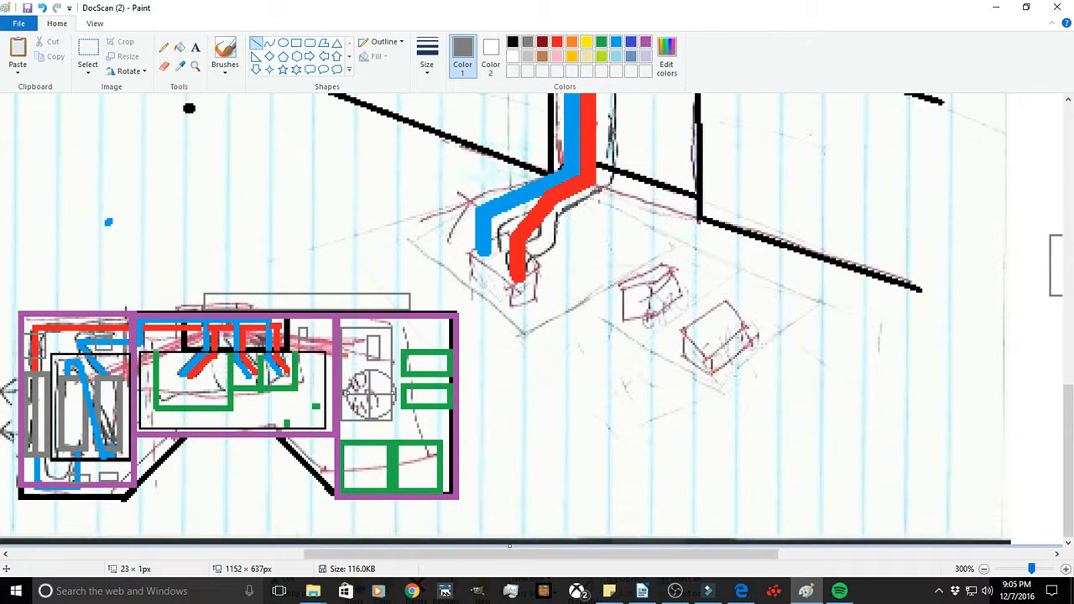
pyautogui.moveTo(780, 330)
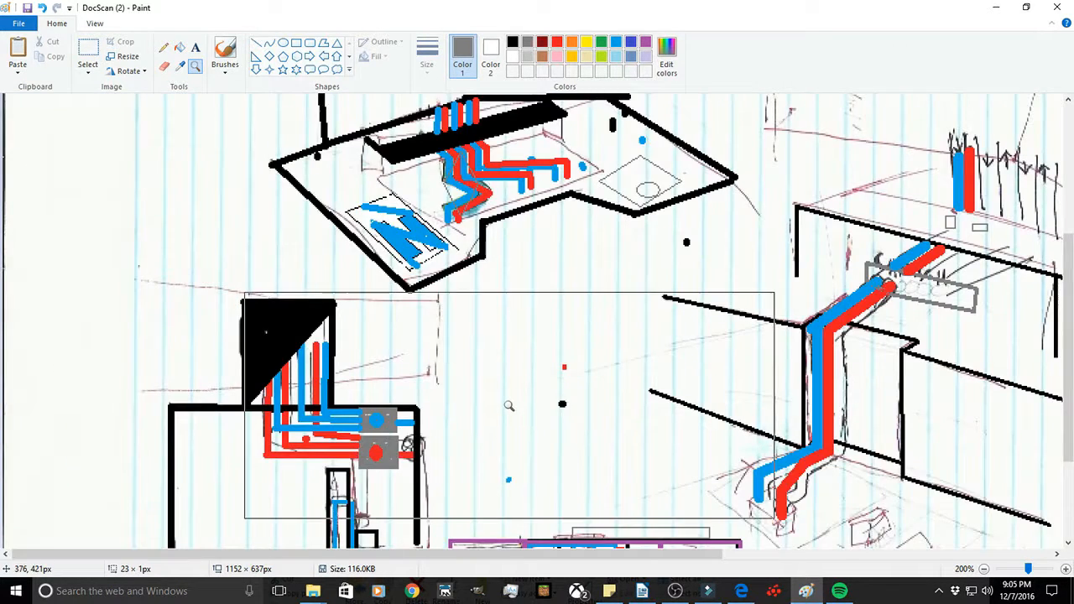
# Zoom out from 300% to 100% to show the whole traced desk sketch.
pyautogui.click(985, 569)
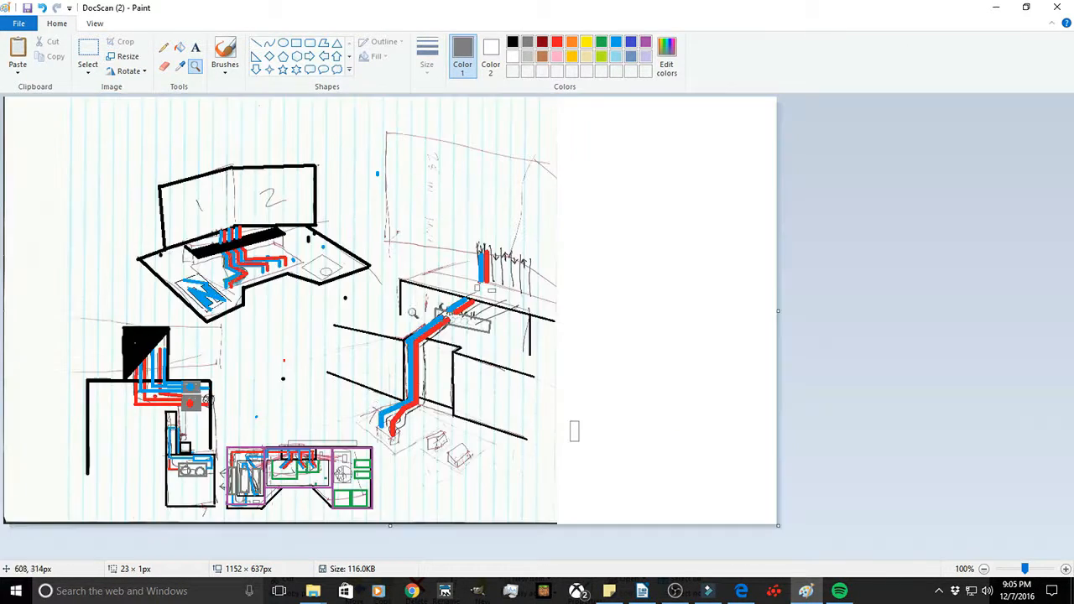